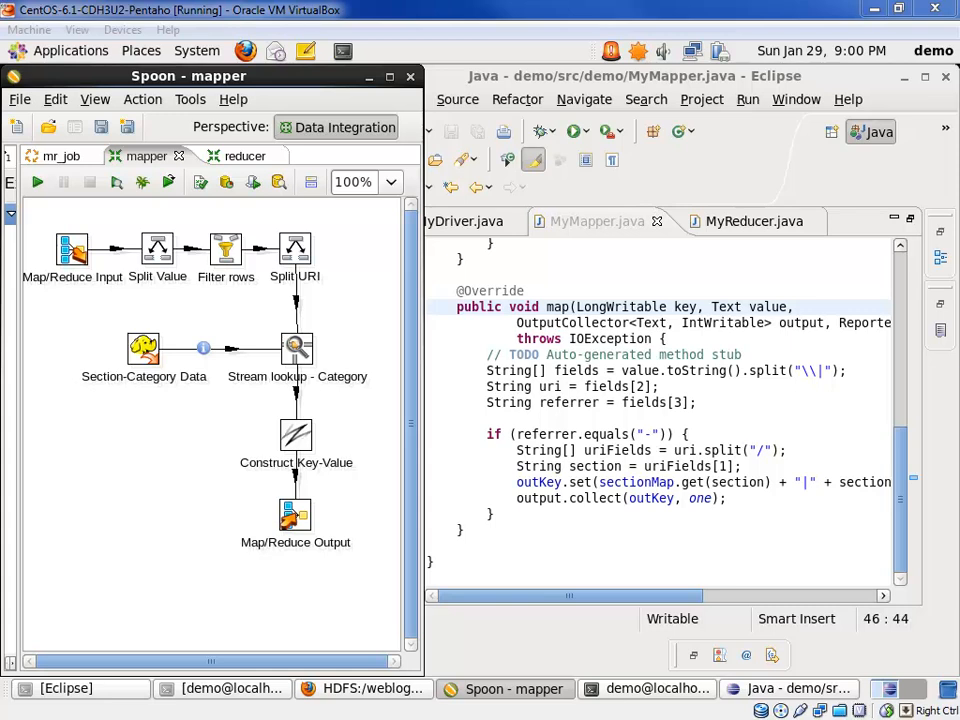
pyautogui.moveTo(118, 500)
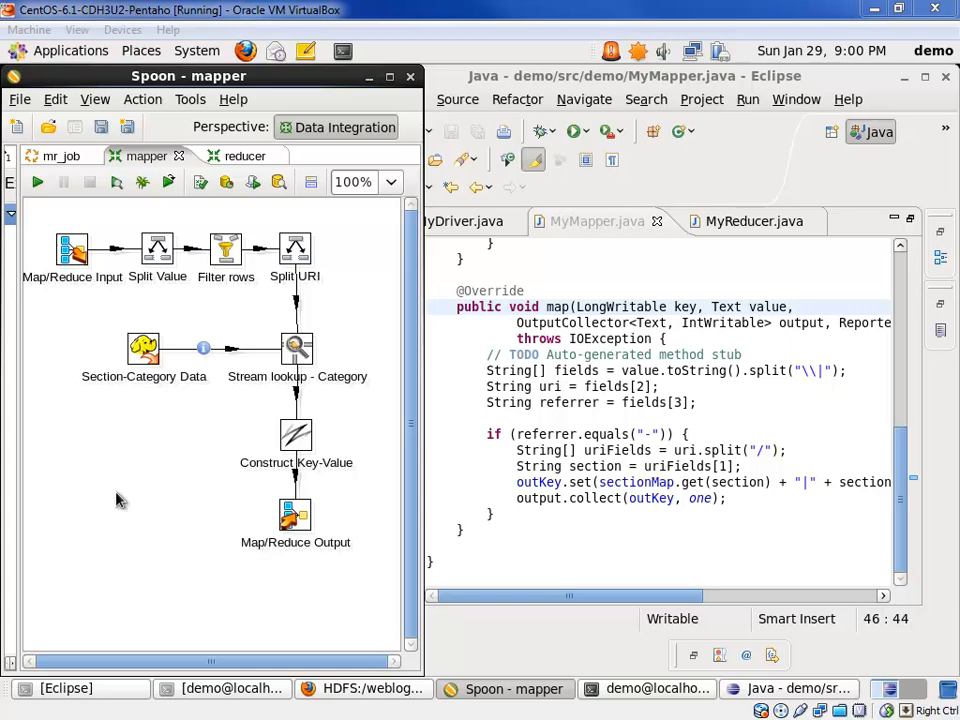
pyautogui.moveTo(148, 288)
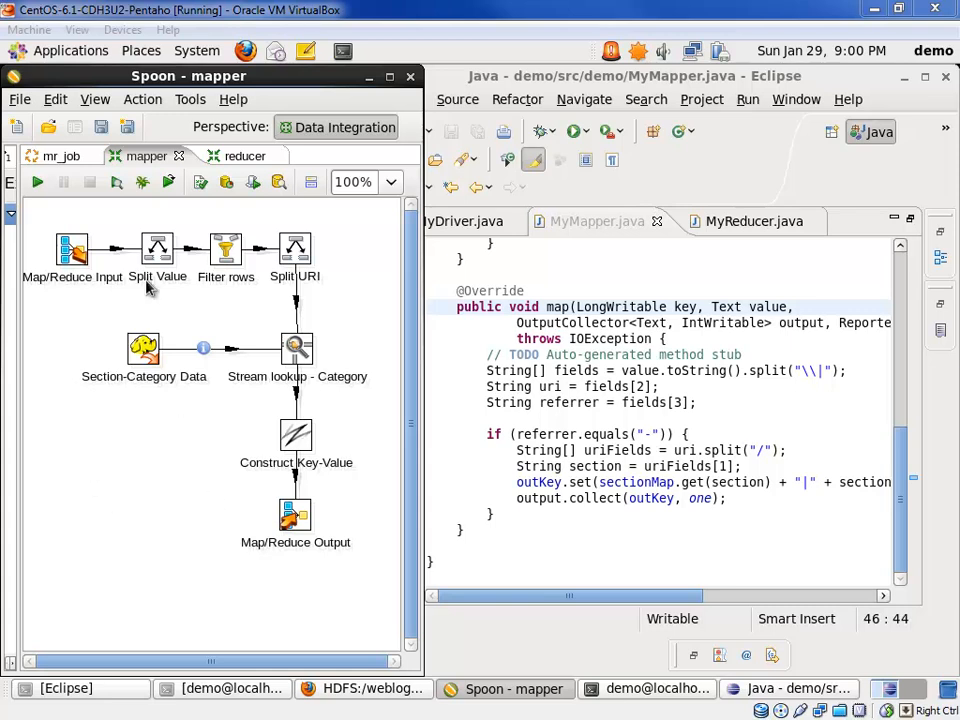
# Review the Split Value and Filter rows settings, then show Split URI splitting uri on '/' into bogus, section, chaff
pyautogui.doubleClick(72, 248)
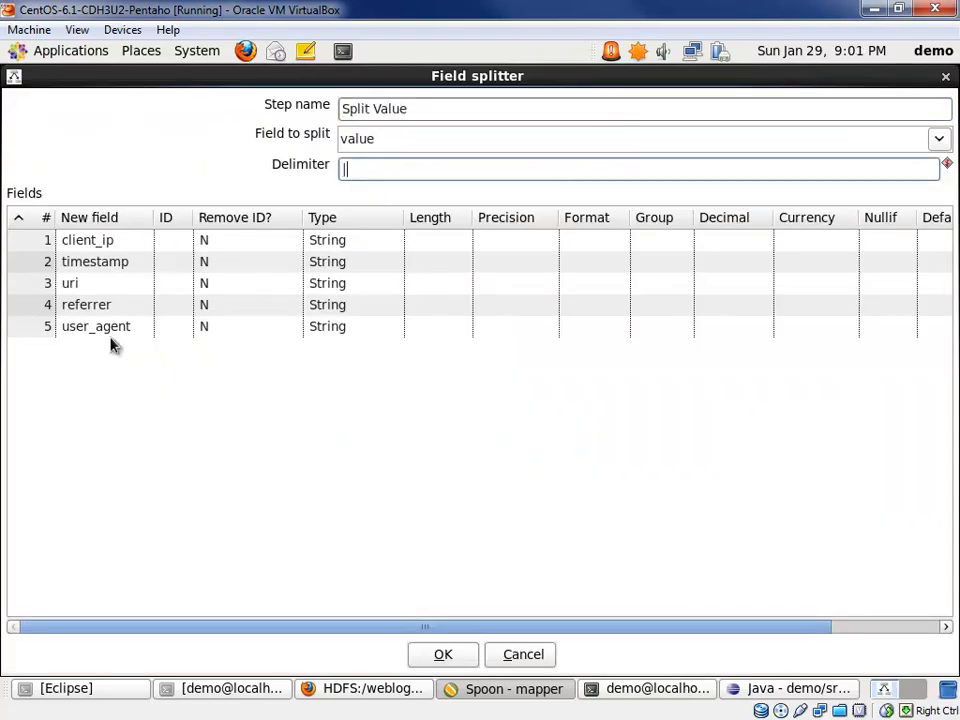
pyautogui.moveTo(132, 280)
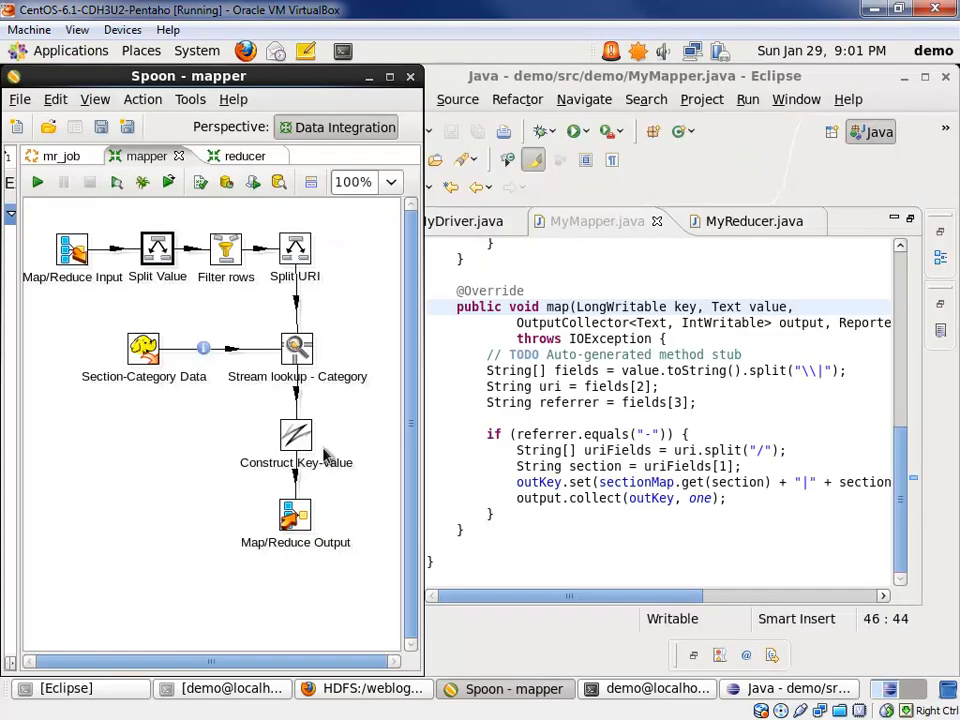
pyautogui.doubleClick(224, 248)
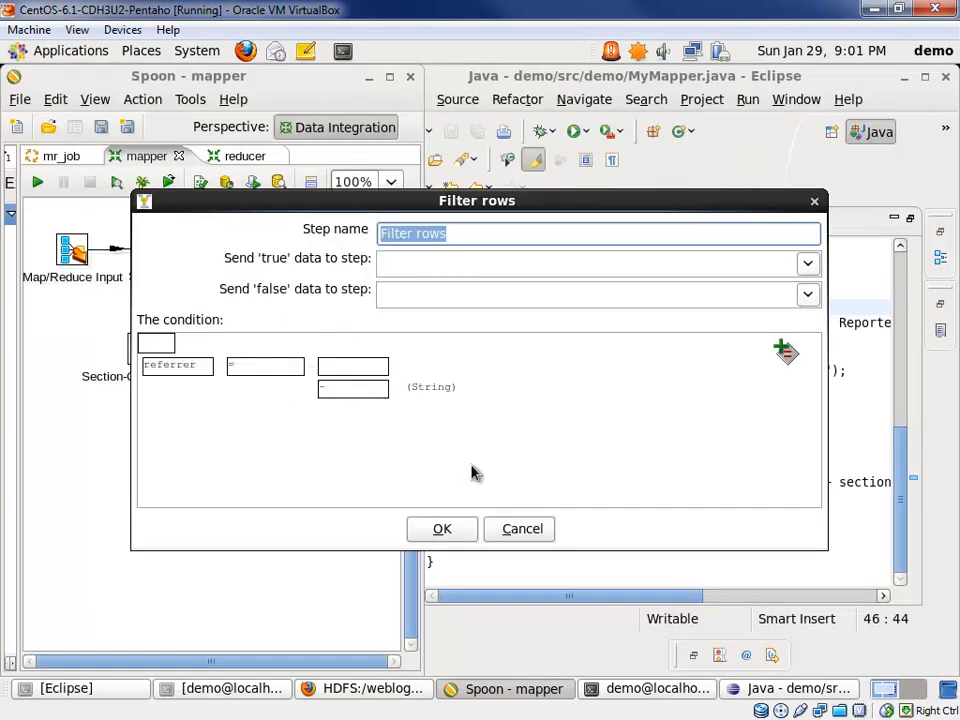
pyautogui.click(520, 528)
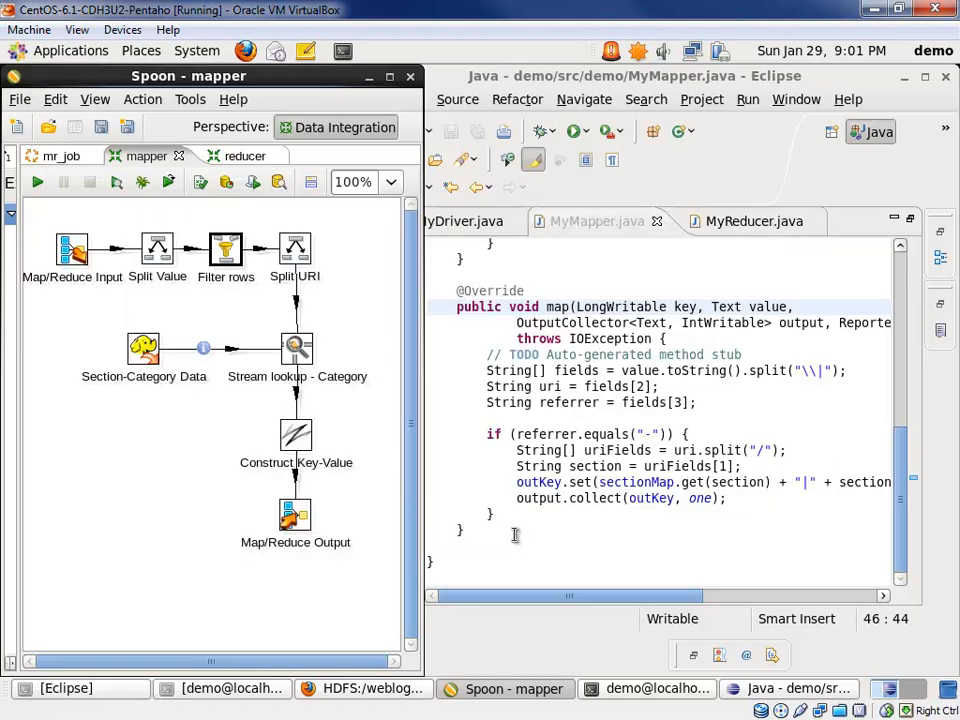
pyautogui.doubleClick(294, 248)
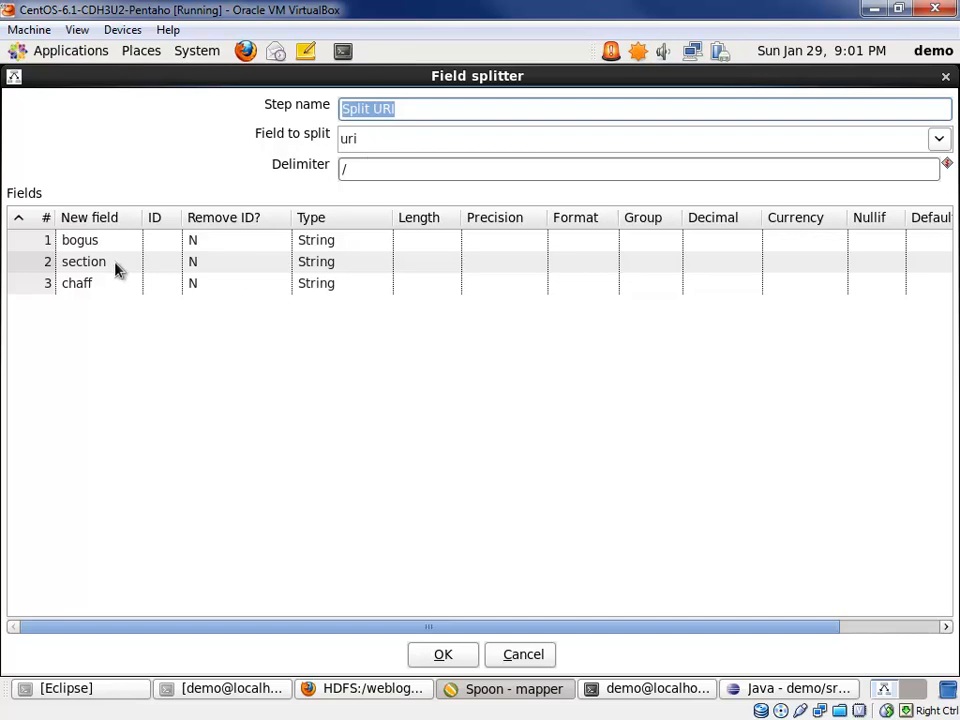
pyautogui.moveTo(116, 276)
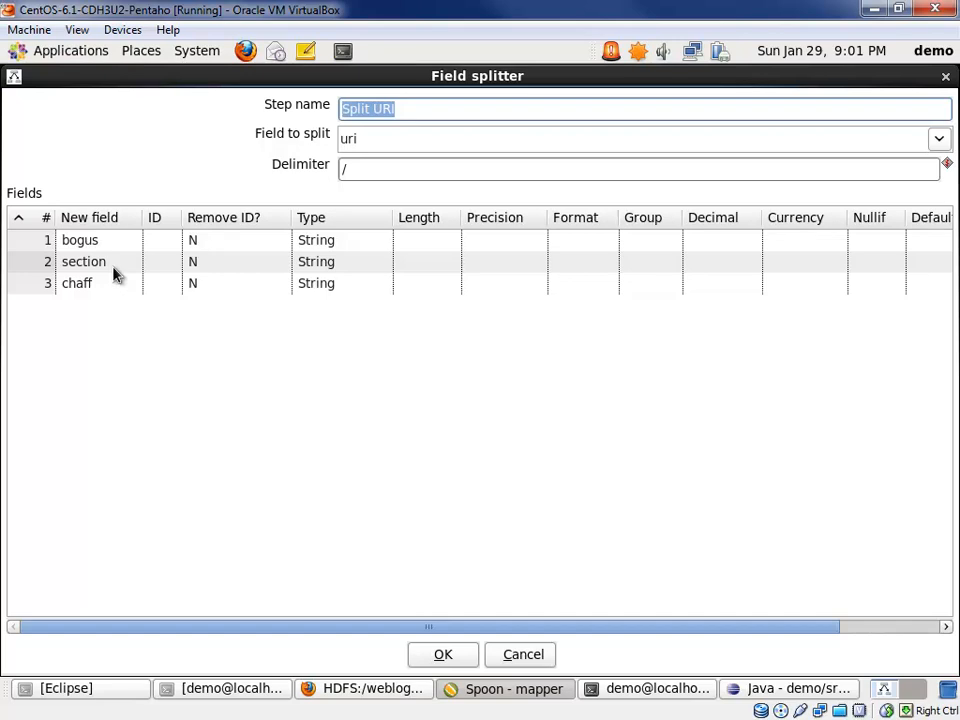
pyautogui.moveTo(114, 280)
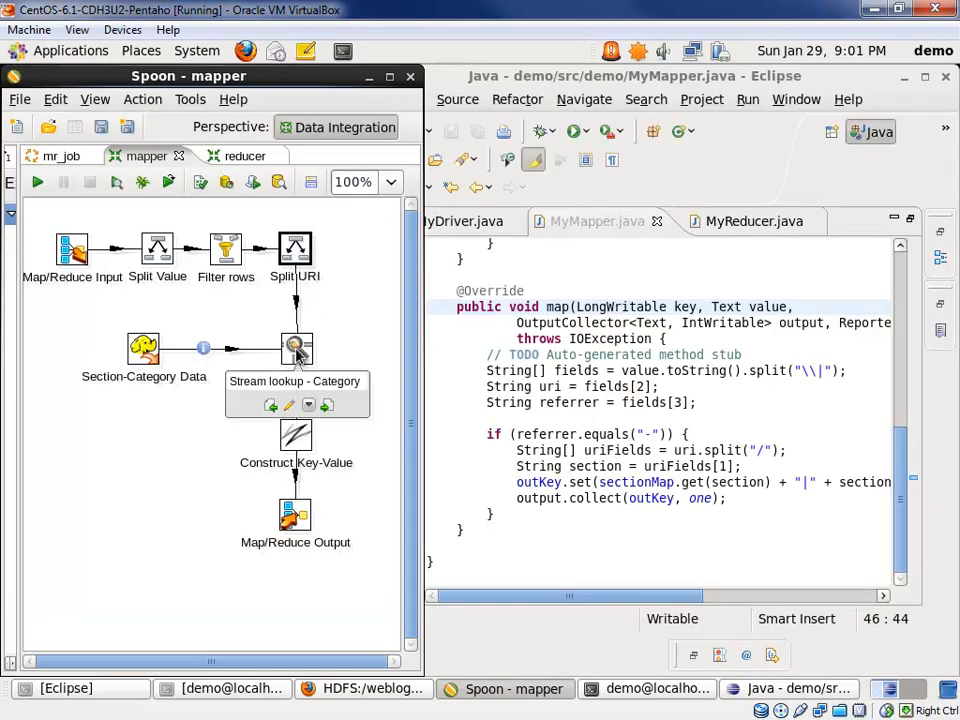
pyautogui.moveTo(148, 418)
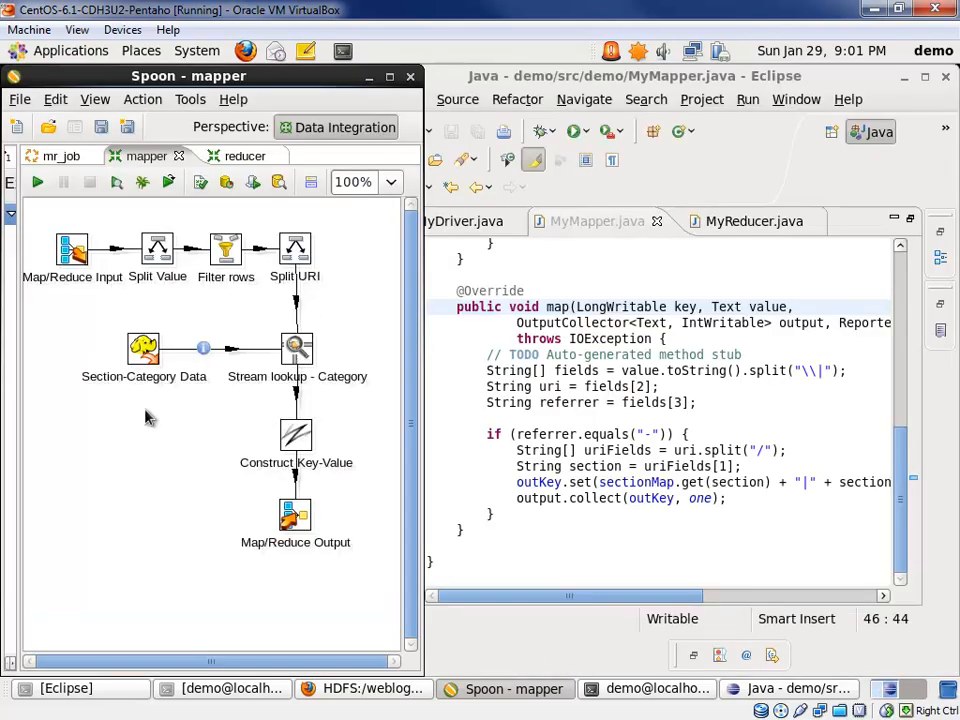
# Review the Section-Category Data file input's File, Fields and Content settings without changes
pyautogui.click(144, 348)
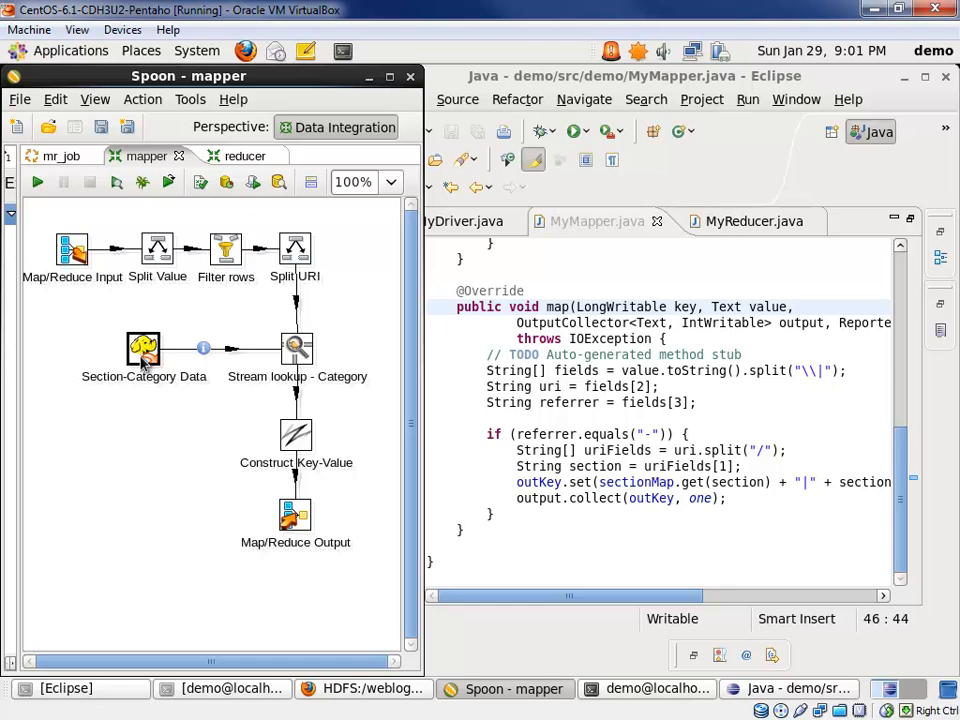
pyautogui.doubleClick(144, 350)
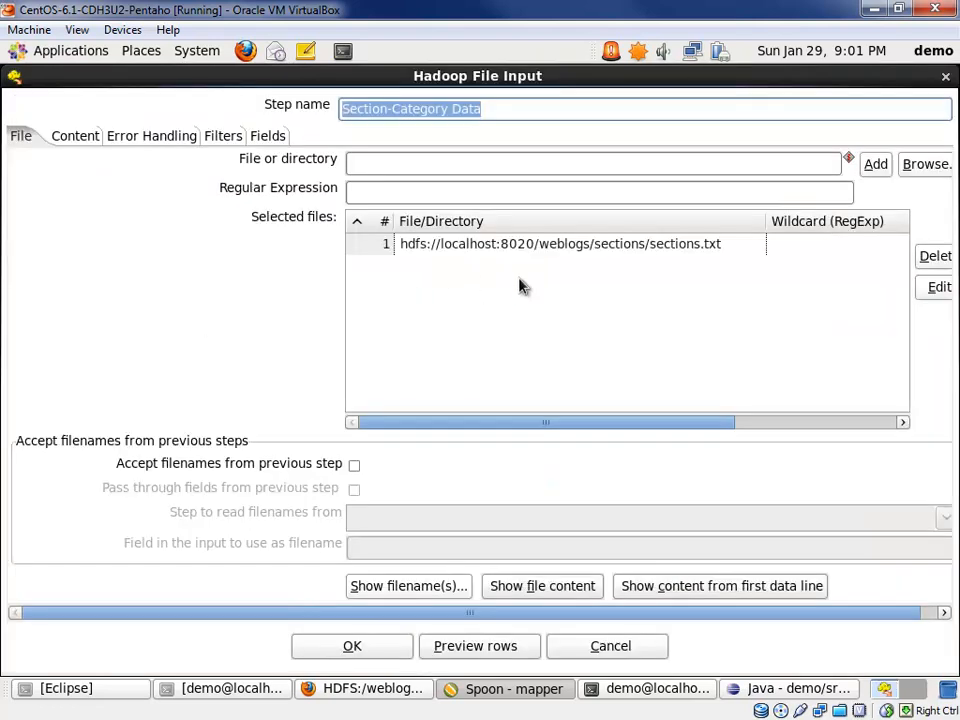
pyautogui.moveTo(672, 256)
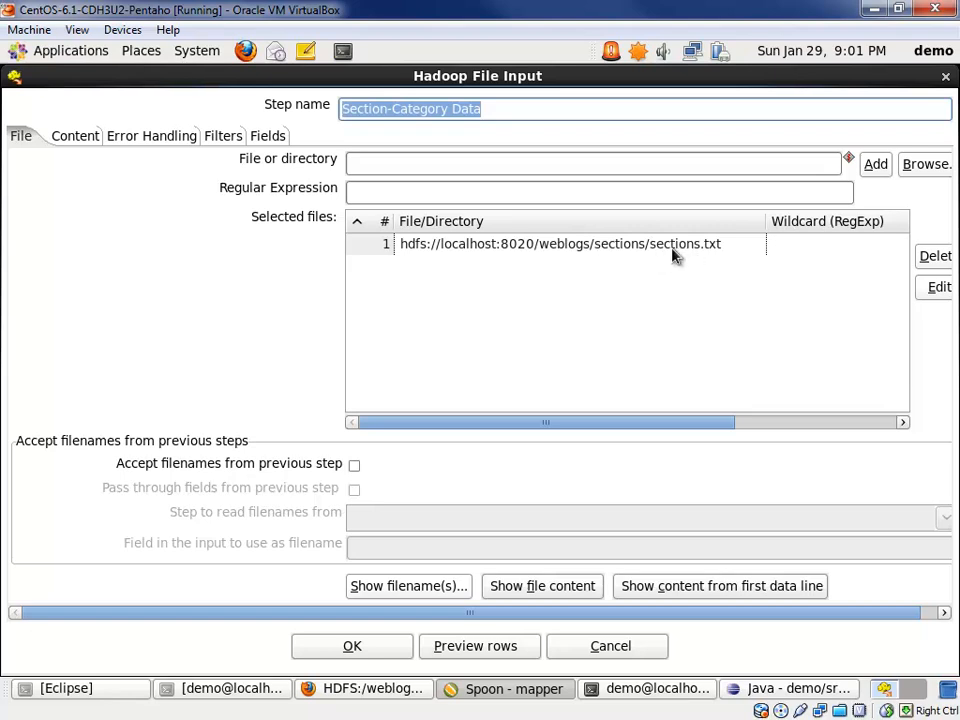
pyautogui.click(256, 136)
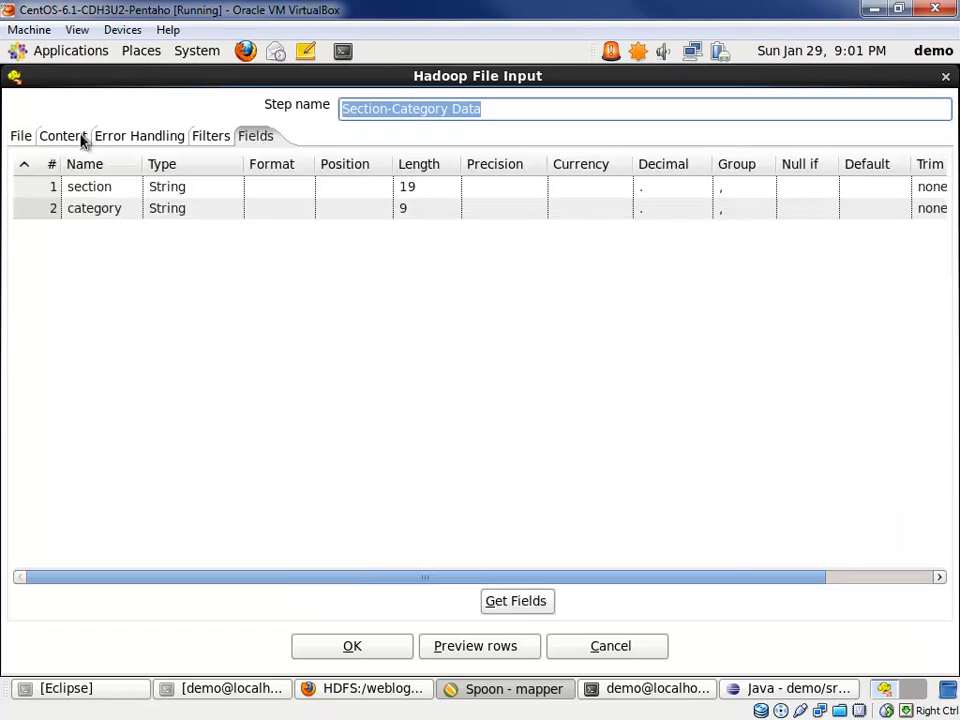
pyautogui.click(62, 136)
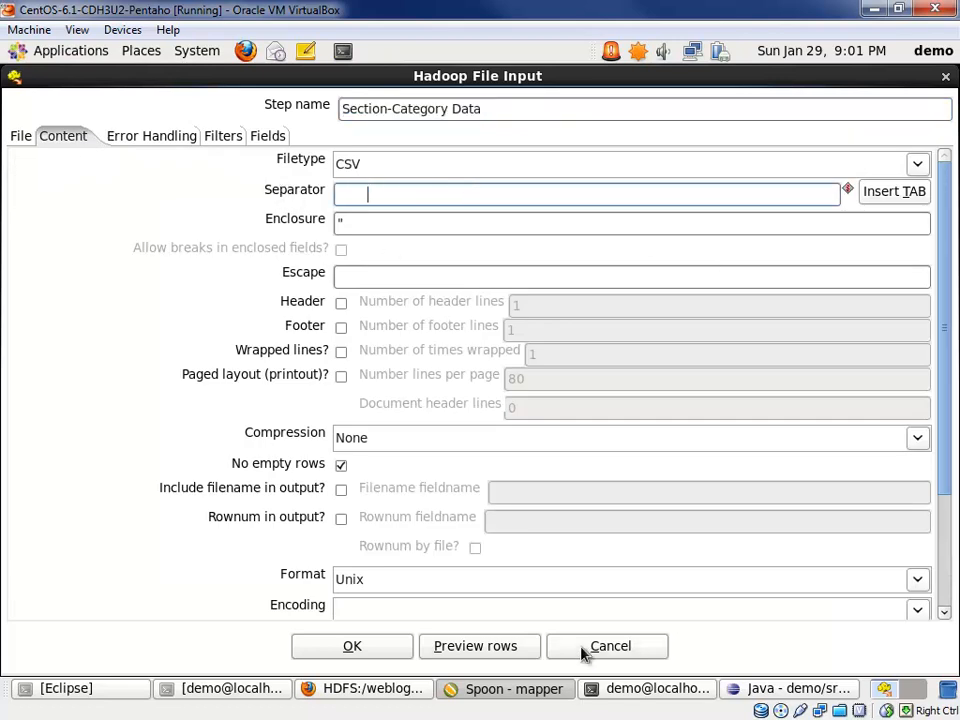
pyautogui.click(610, 644)
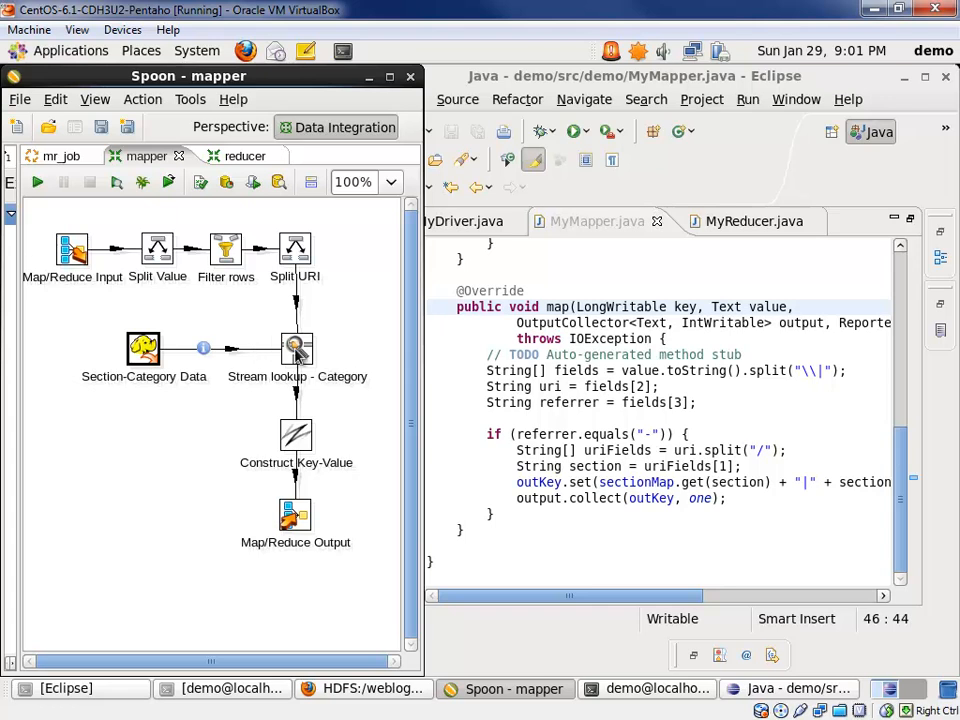
# Review Stream lookup - Category, then show Construct Key-Value building new_key from category and section
pyautogui.doubleClick(296, 348)
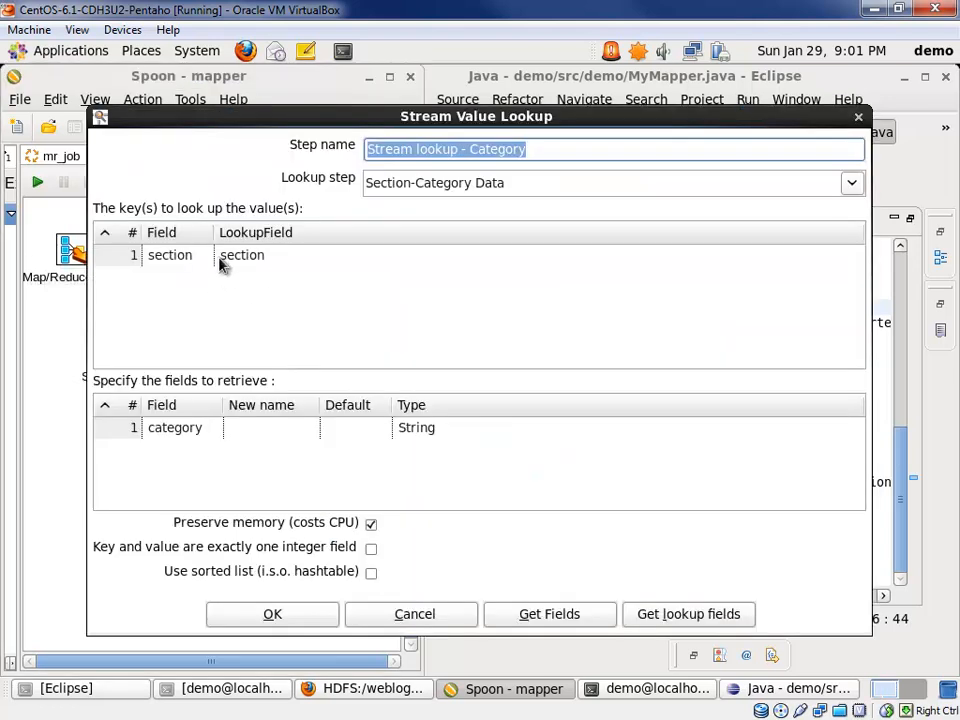
pyautogui.moveTo(192, 438)
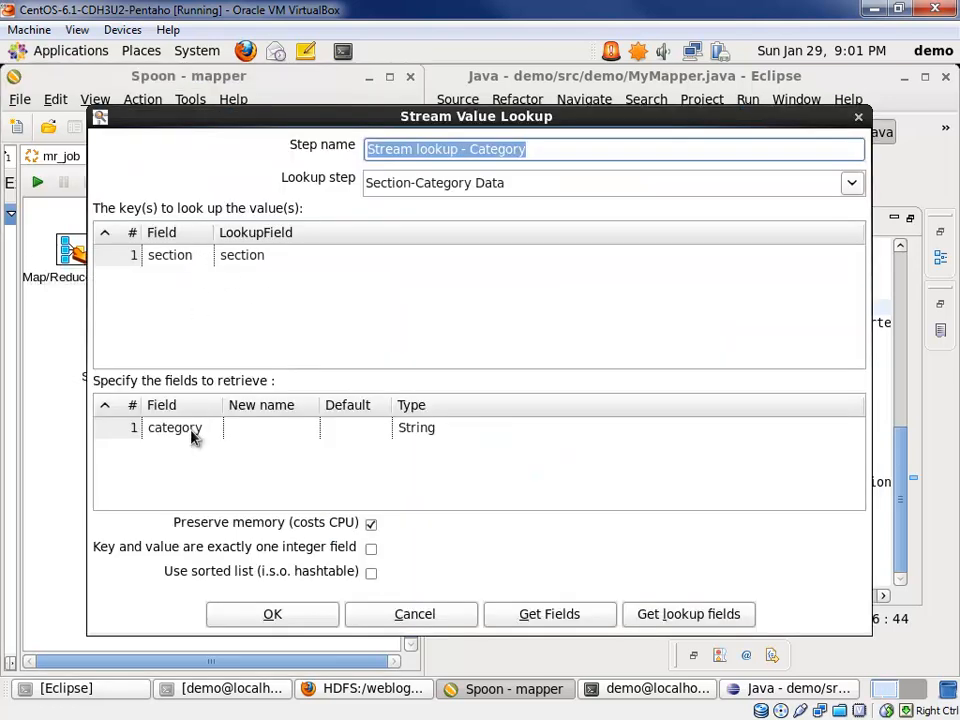
pyautogui.click(272, 614)
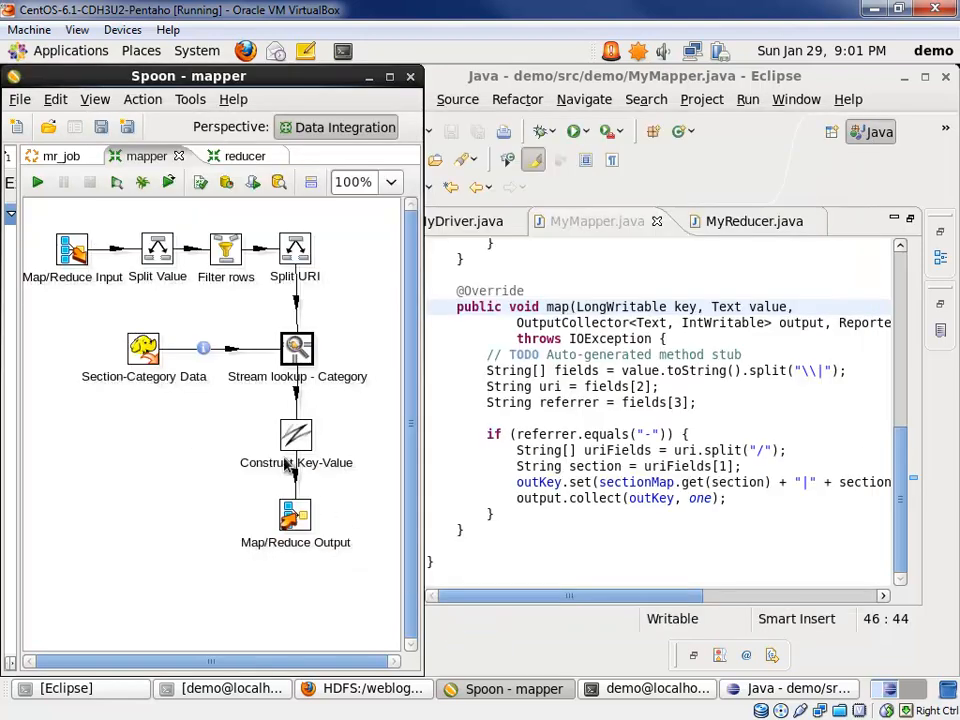
pyautogui.doubleClick(296, 434)
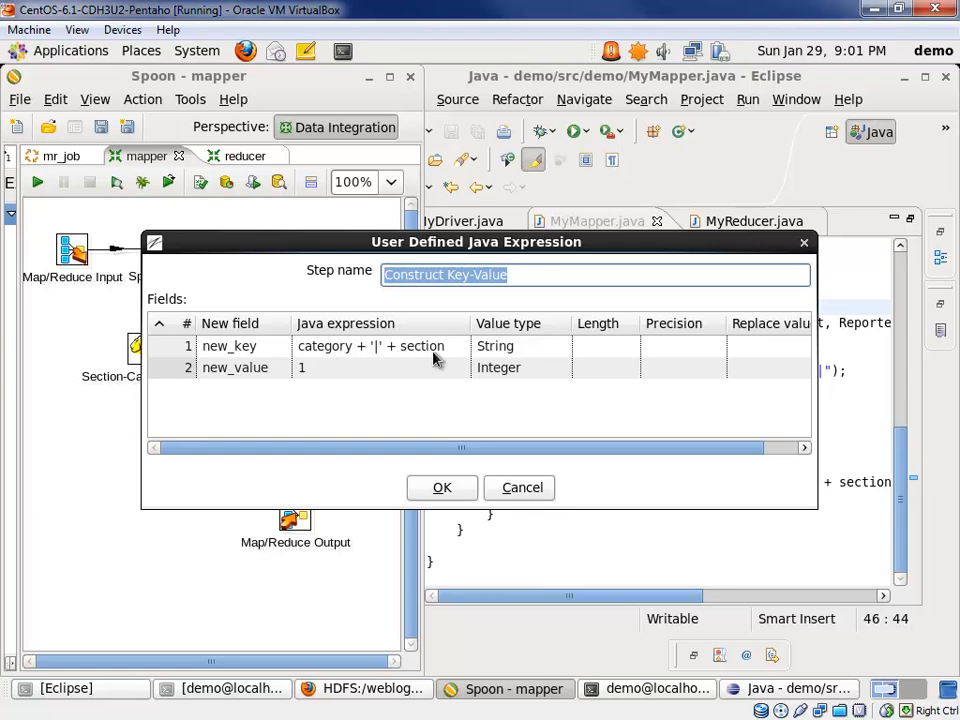
pyautogui.moveTo(308, 378)
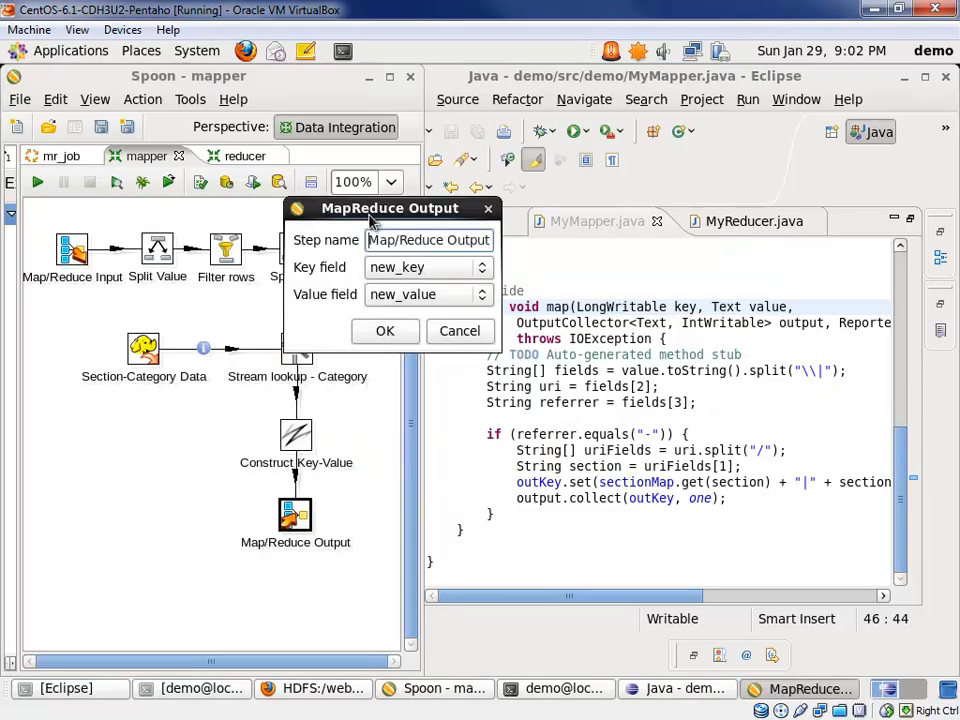
pyautogui.moveTo(456, 332)
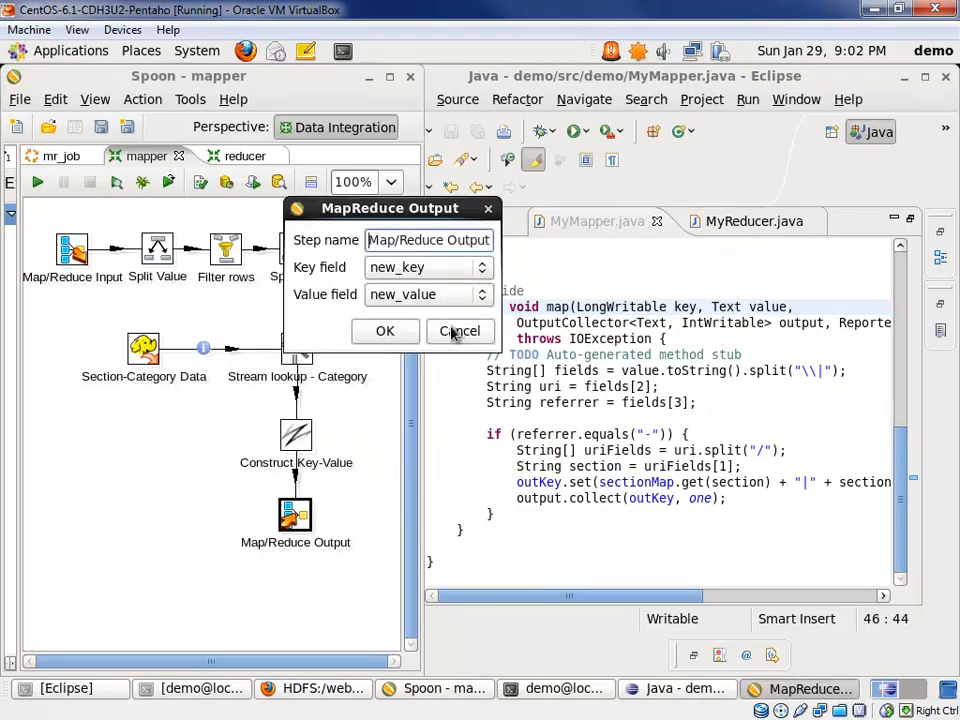
# In MyMapper's map method, take the referrer from fields[3] and inspect the sectionMap lookup line
pyautogui.click(460, 332)
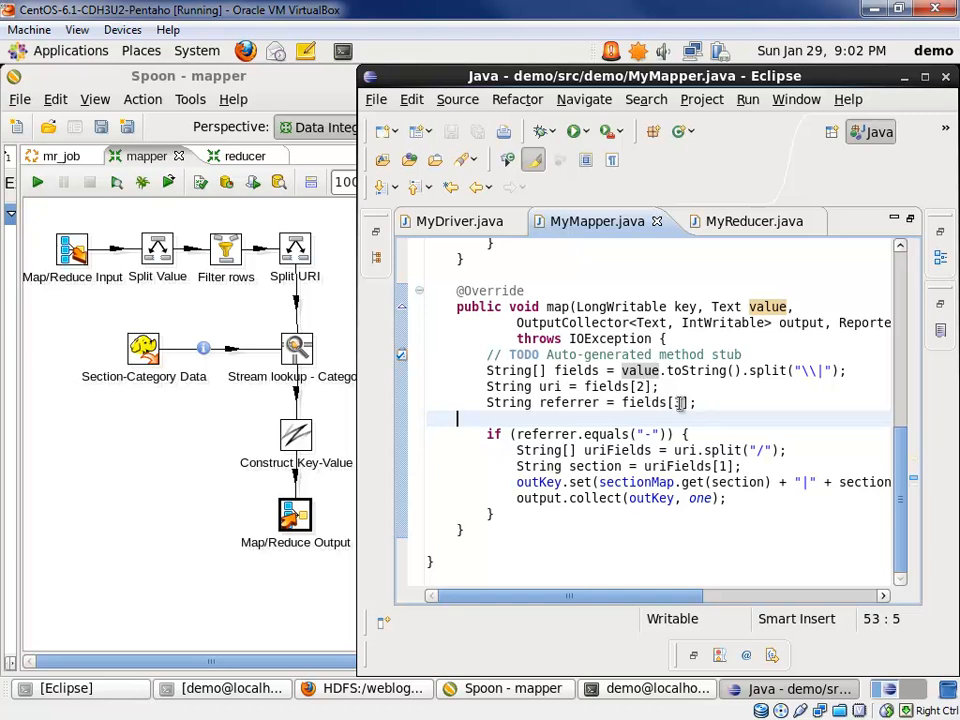
pyautogui.write('3')
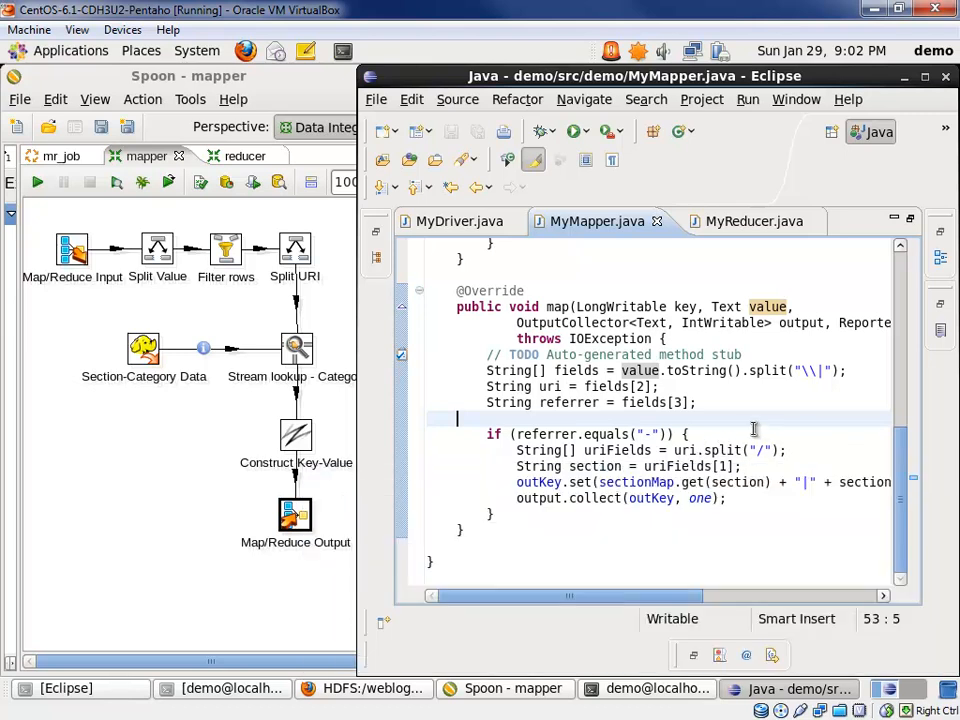
pyautogui.moveTo(746, 572)
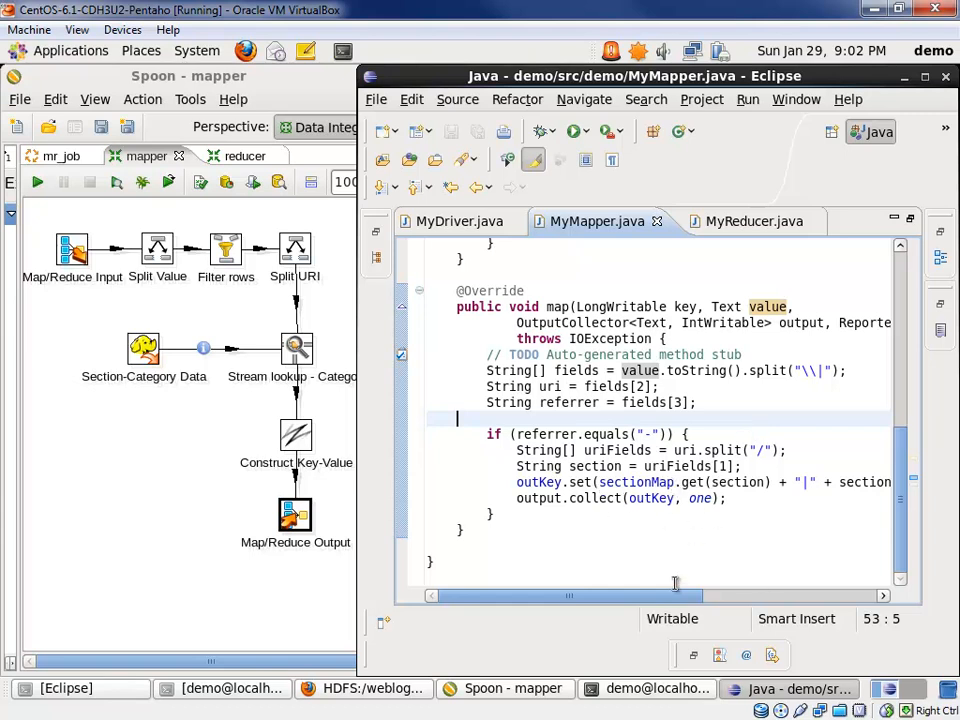
pyautogui.hscroll(3)
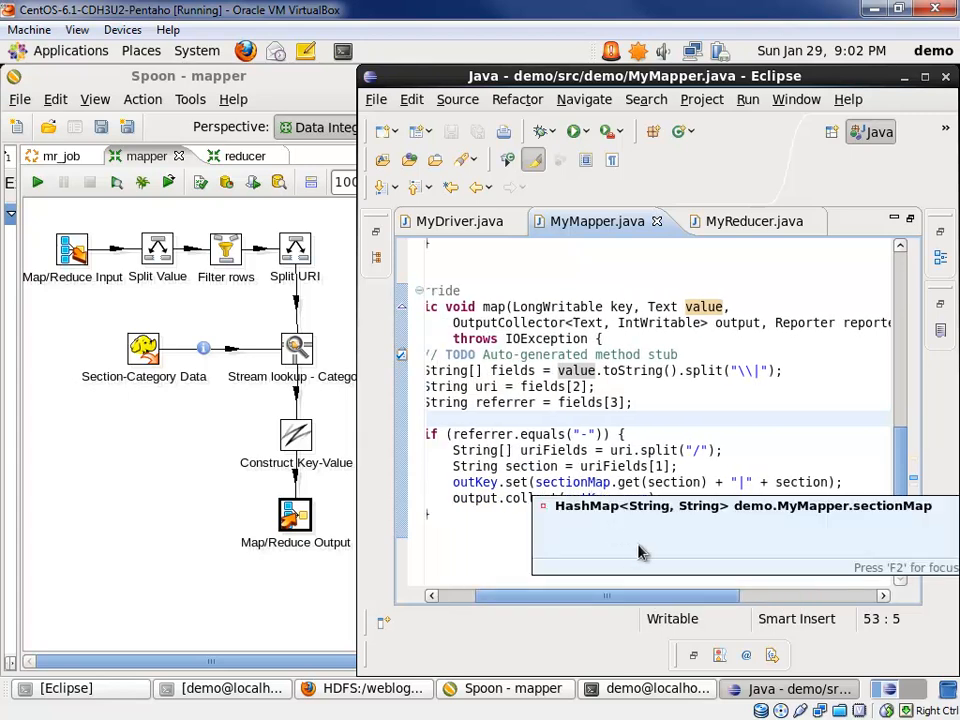
pyautogui.moveTo(610, 418)
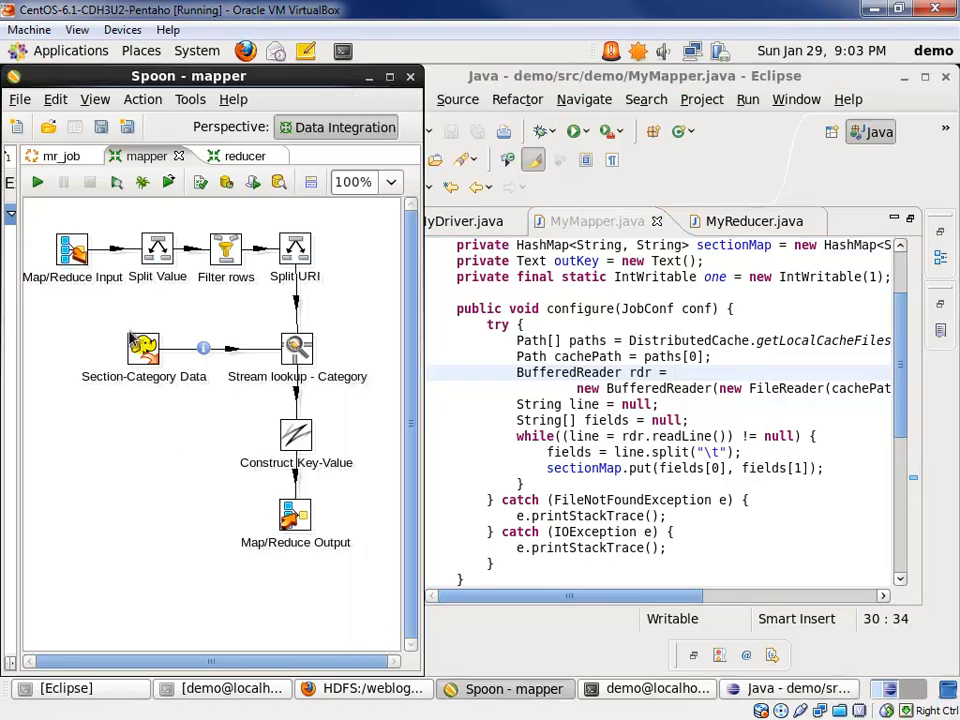
# Mark sectionMap where configure loads it from the cached file and where map uses it
pyautogui.doubleClick(144, 348)
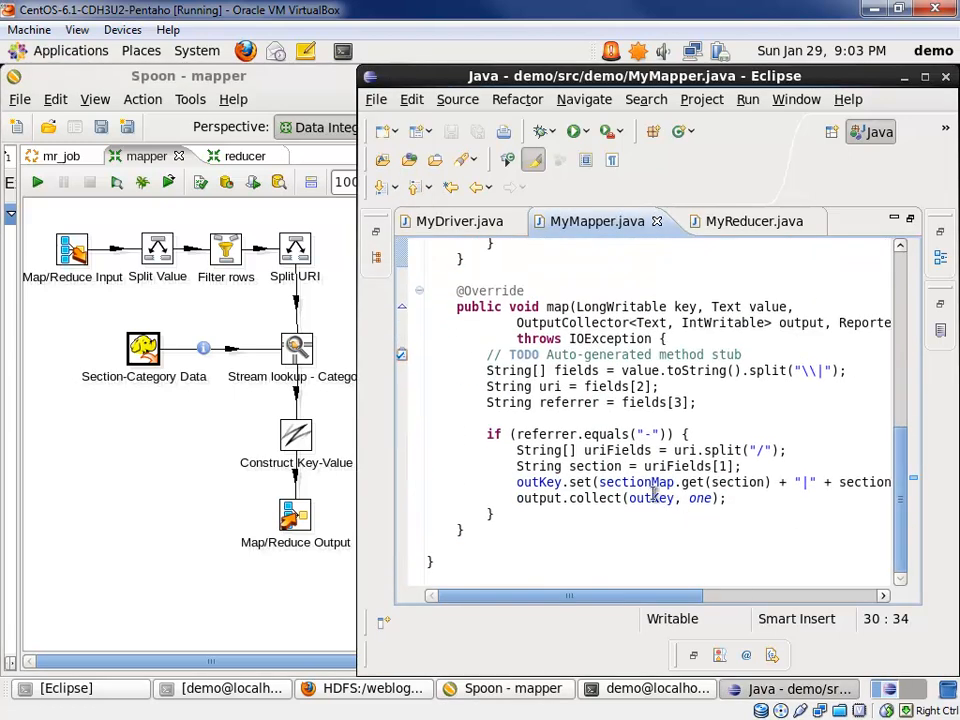
pyautogui.doubleClick(694, 482)
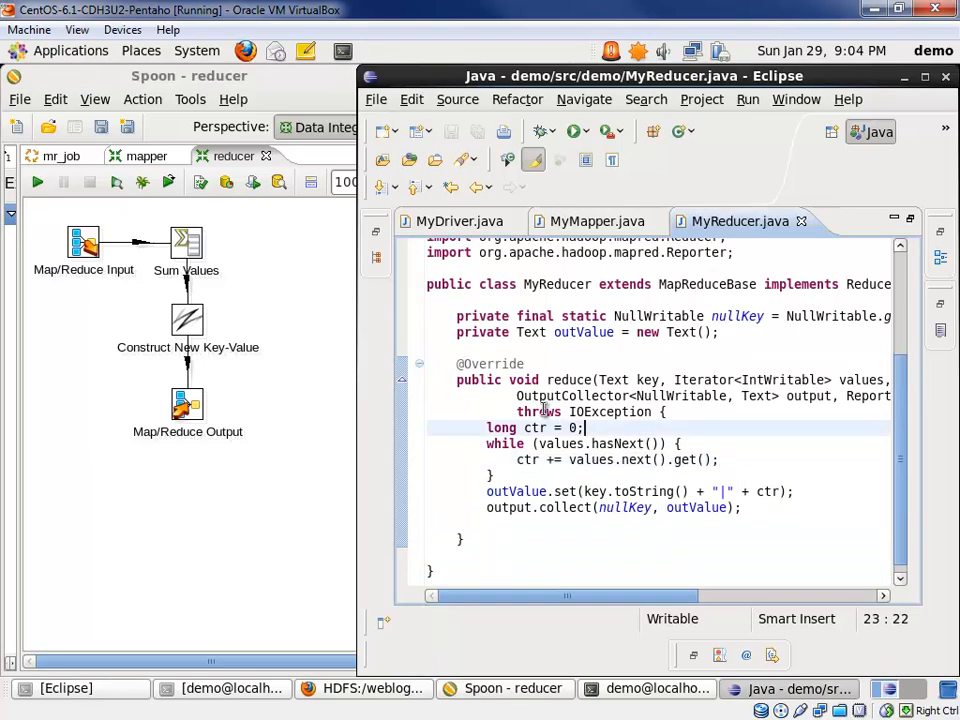
pyautogui.moveTo(598, 464)
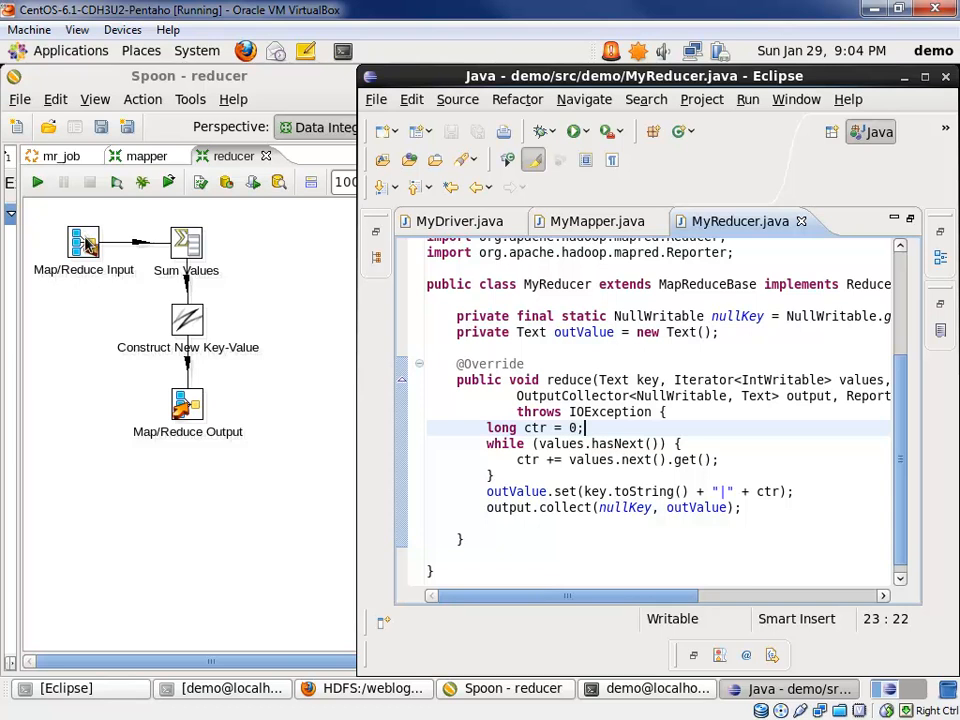
pyautogui.doubleClick(84, 244)
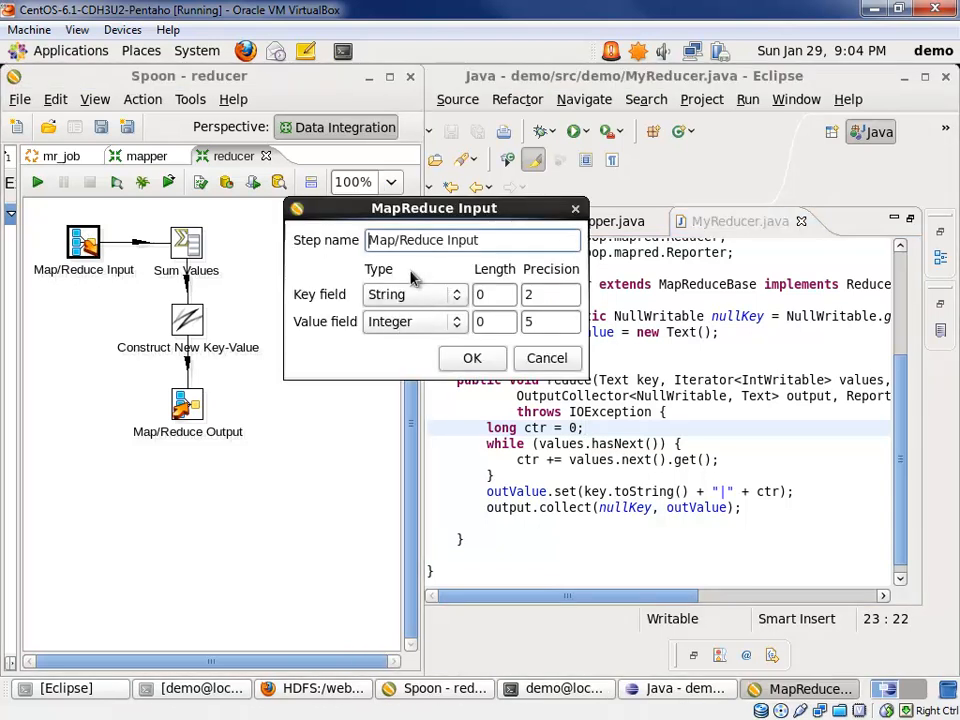
pyautogui.moveTo(416, 298)
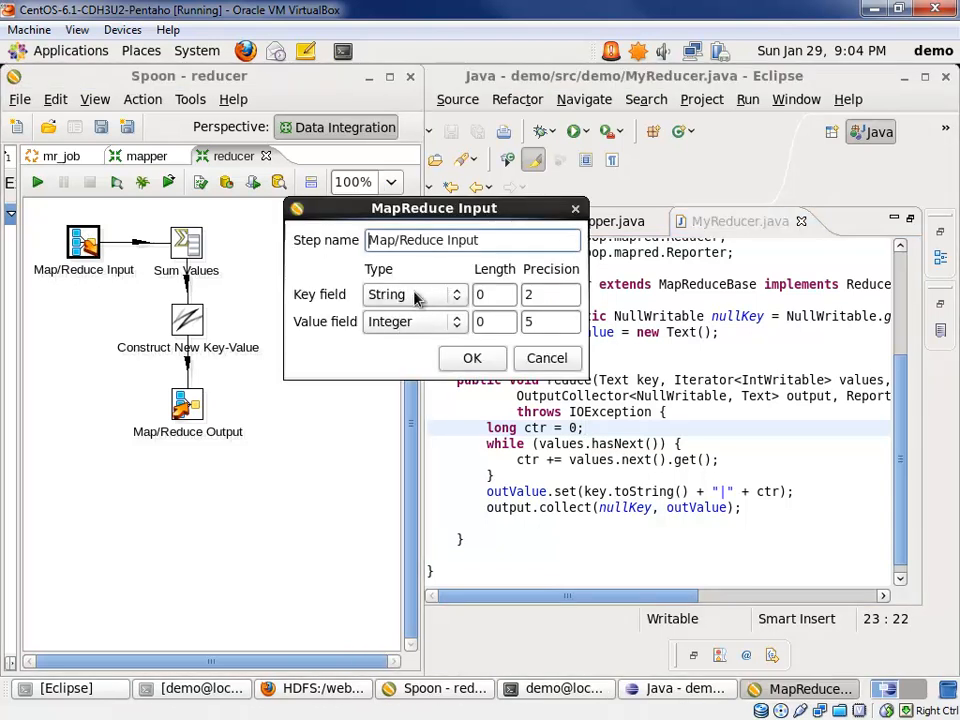
pyautogui.moveTo(396, 334)
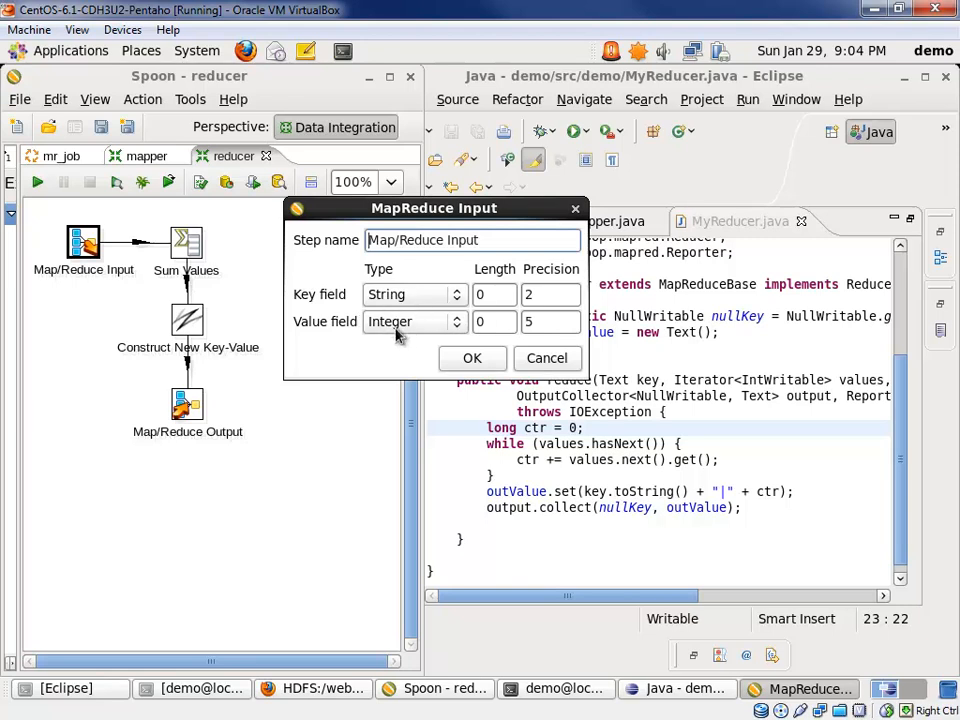
pyautogui.click(472, 358)
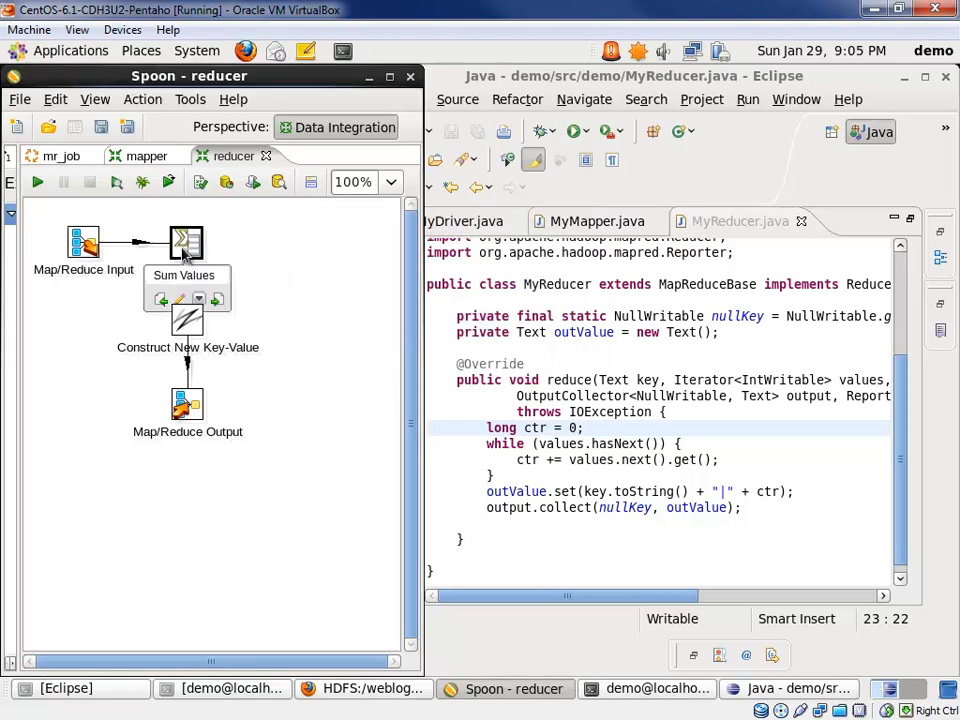
pyautogui.doubleClick(188, 244)
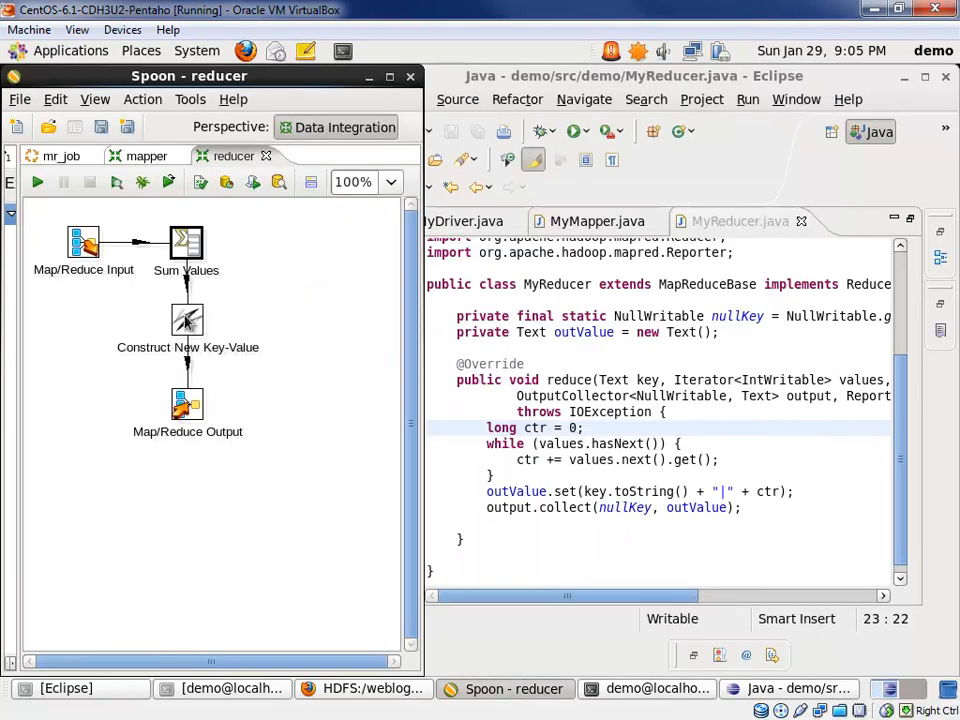
pyautogui.doubleClick(188, 320)
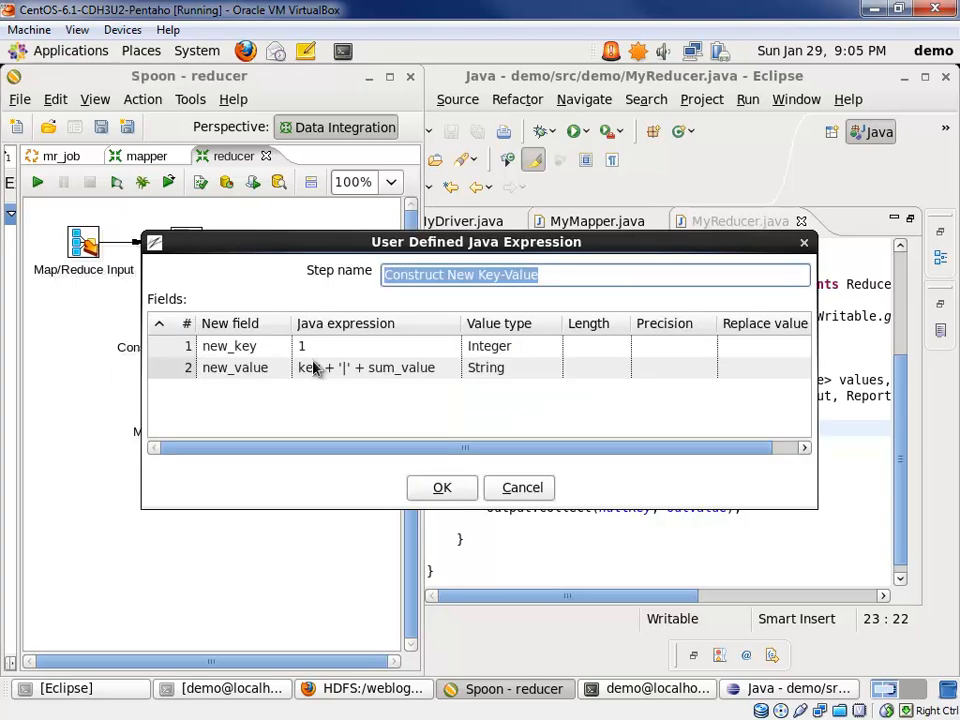
pyautogui.moveTo(310, 350)
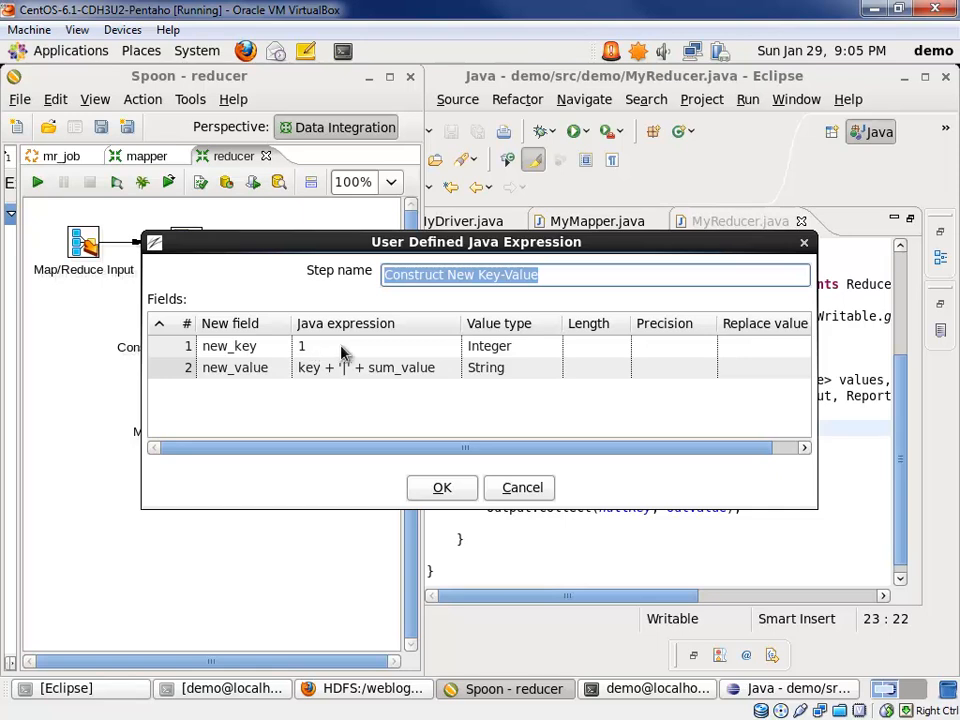
pyautogui.moveTo(470, 376)
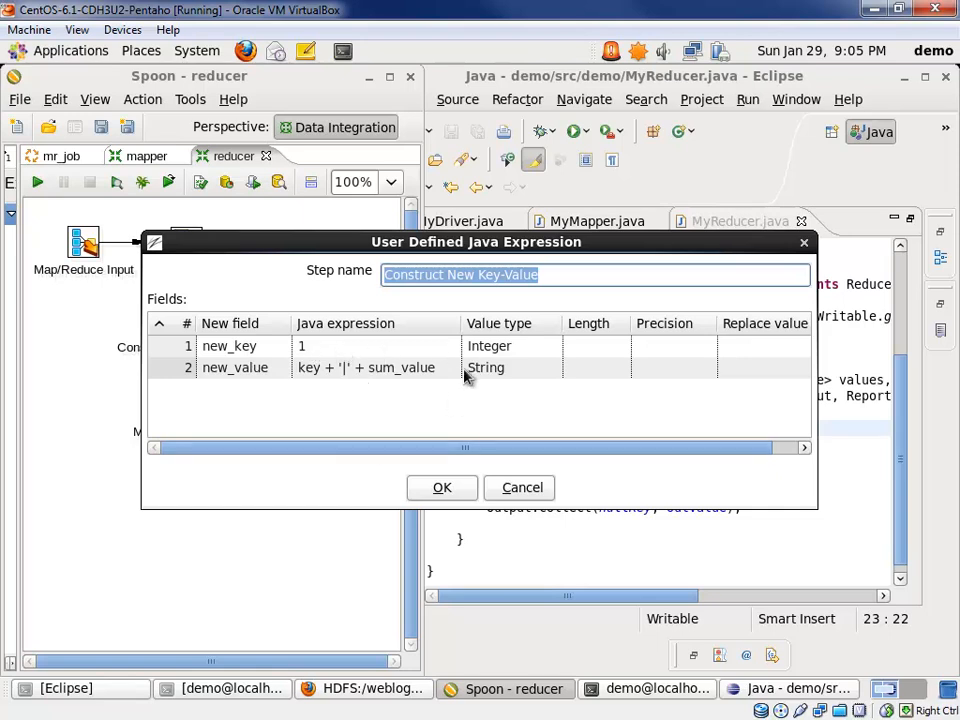
pyautogui.moveTo(312, 374)
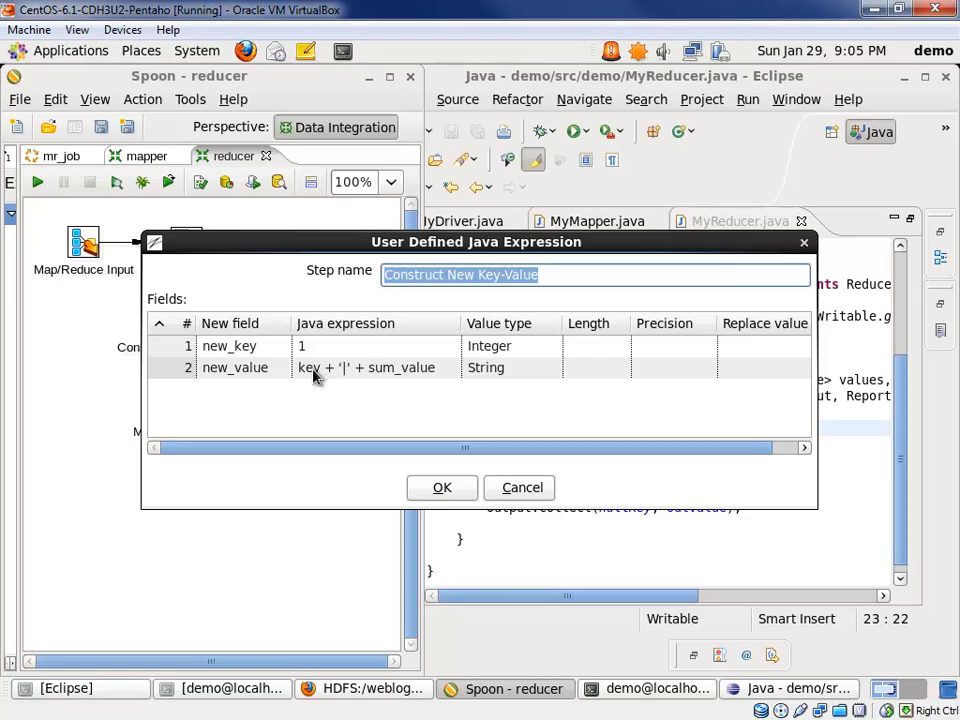
pyautogui.moveTo(416, 376)
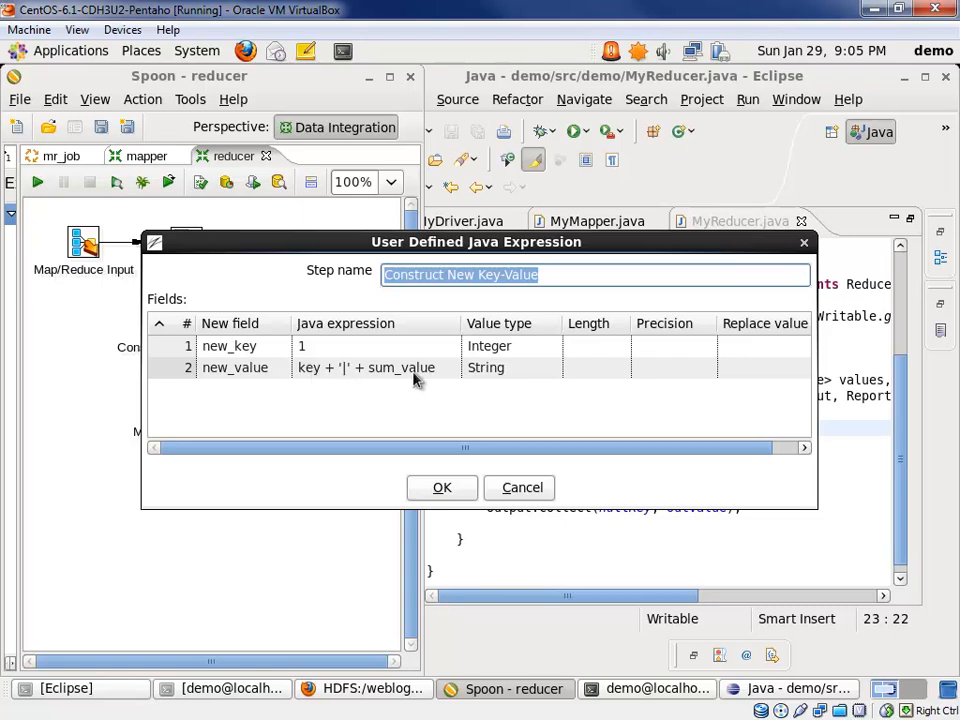
pyautogui.click(442, 488)
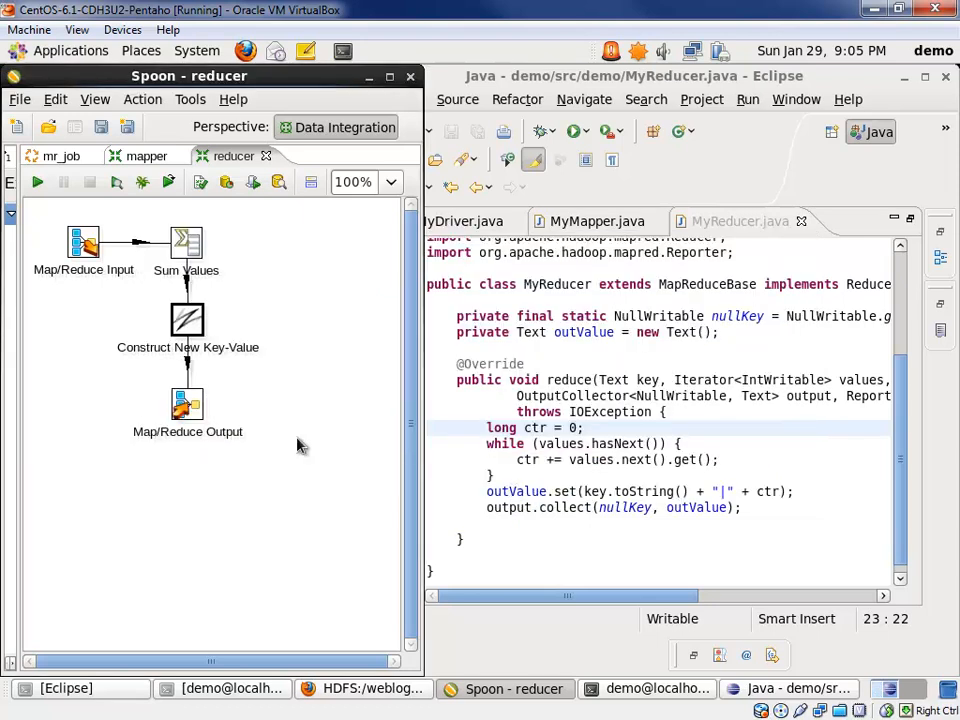
pyautogui.doubleClick(188, 404)
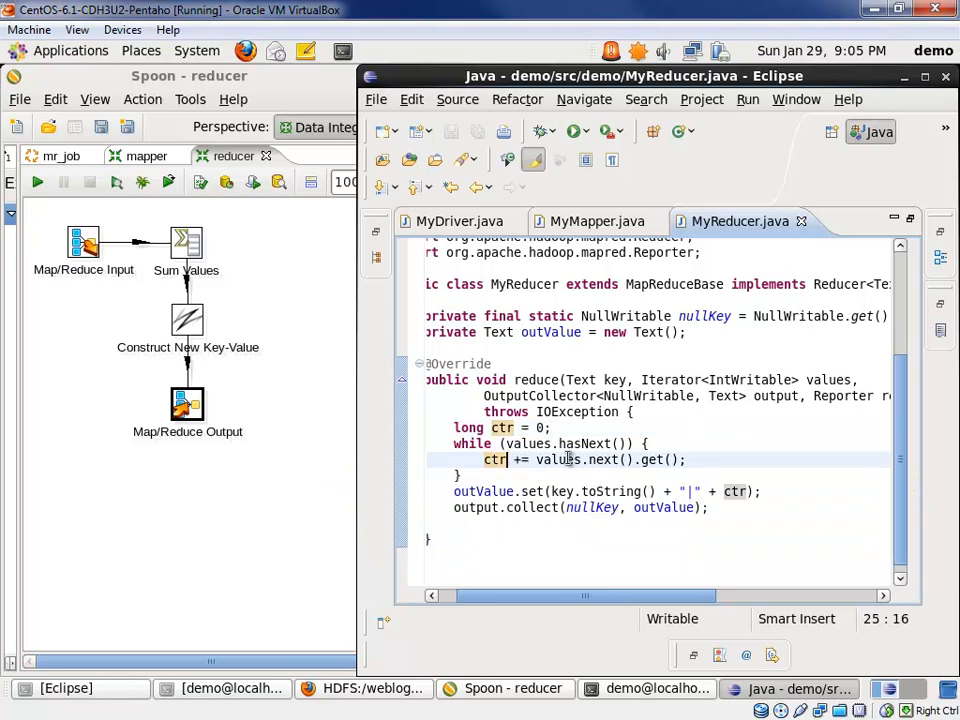
pyautogui.moveTo(512, 486)
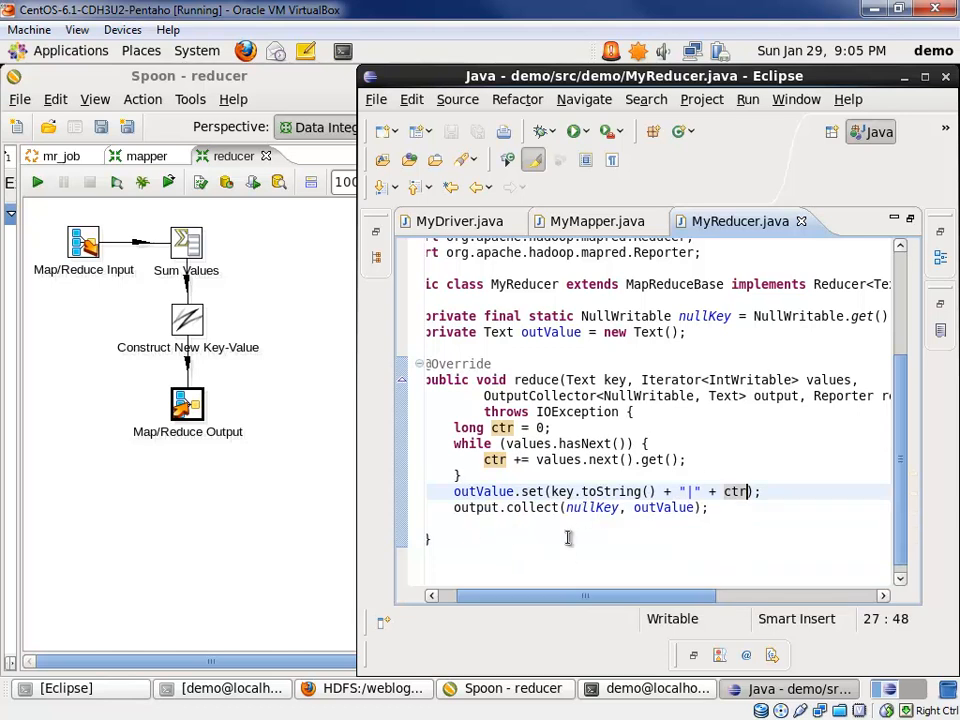
pyautogui.doubleClick(628, 316)
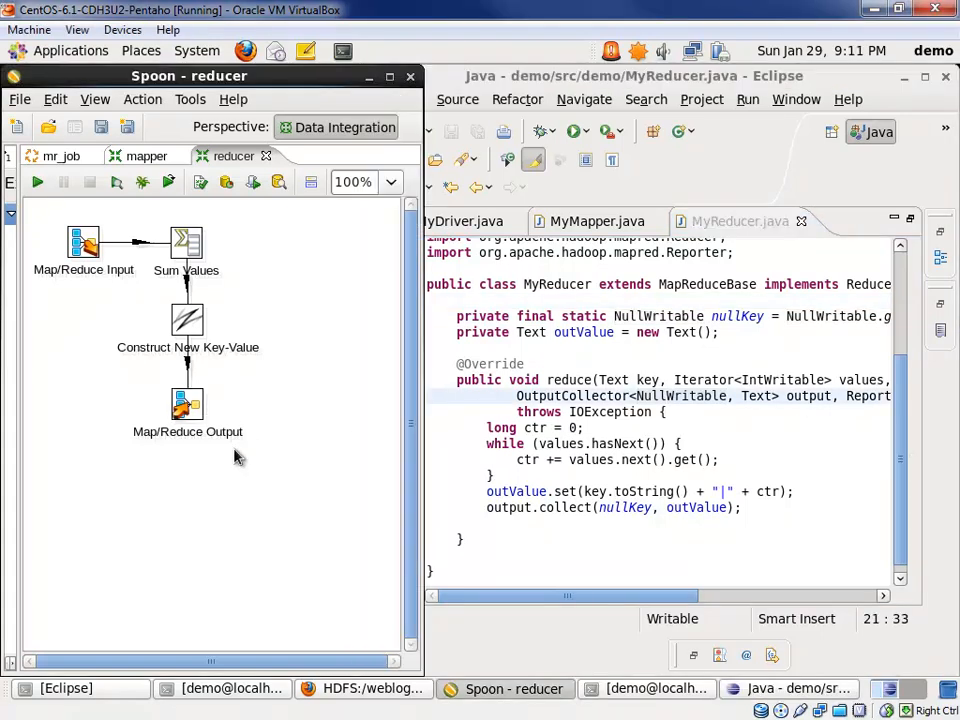
# Show the mr_job job and the Pentaho MapReduce entry's settings using mapper.ktr
pyautogui.click(60, 156)
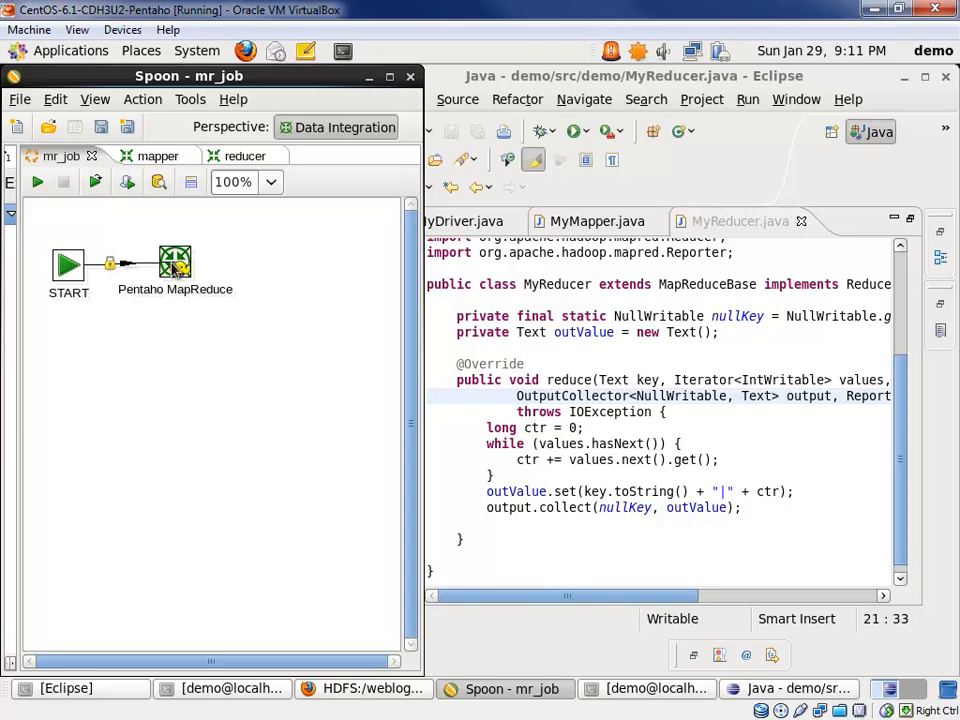
pyautogui.doubleClick(176, 262)
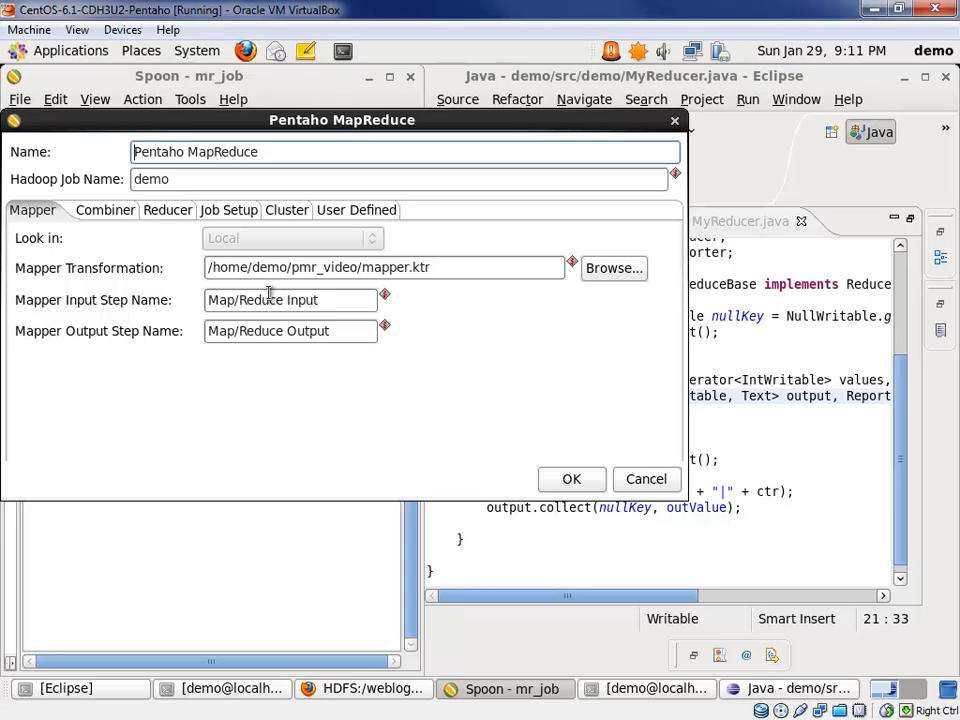
# Review the entry's Reducer settings (reducer.ktr) and its Job Setup paths /weblogs/parse_short and /weblogs/entries
pyautogui.click(156, 210)
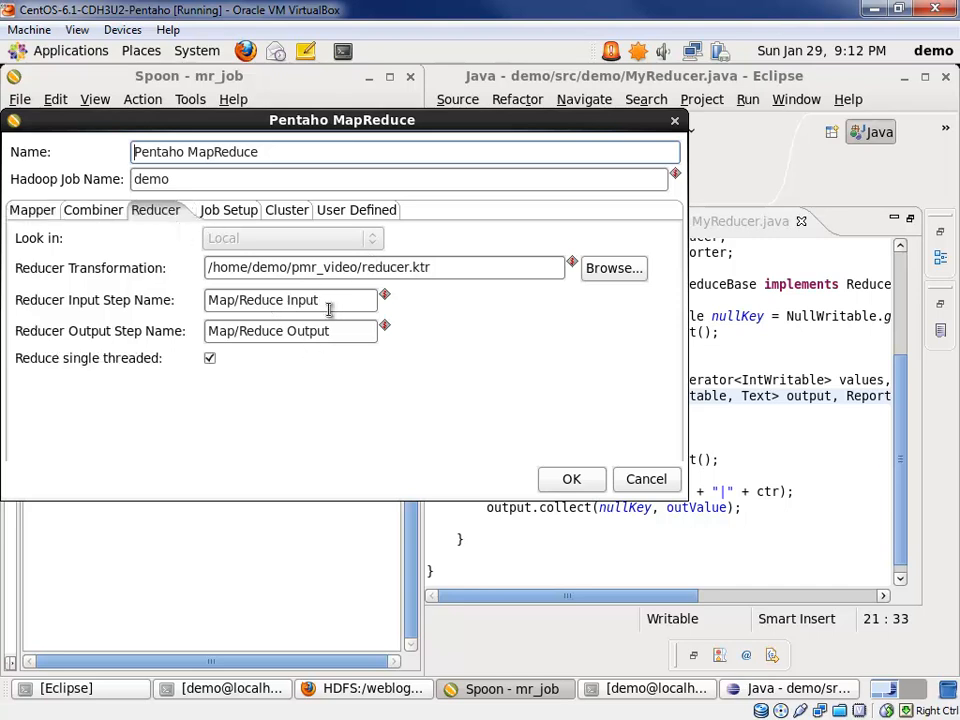
pyautogui.click(216, 210)
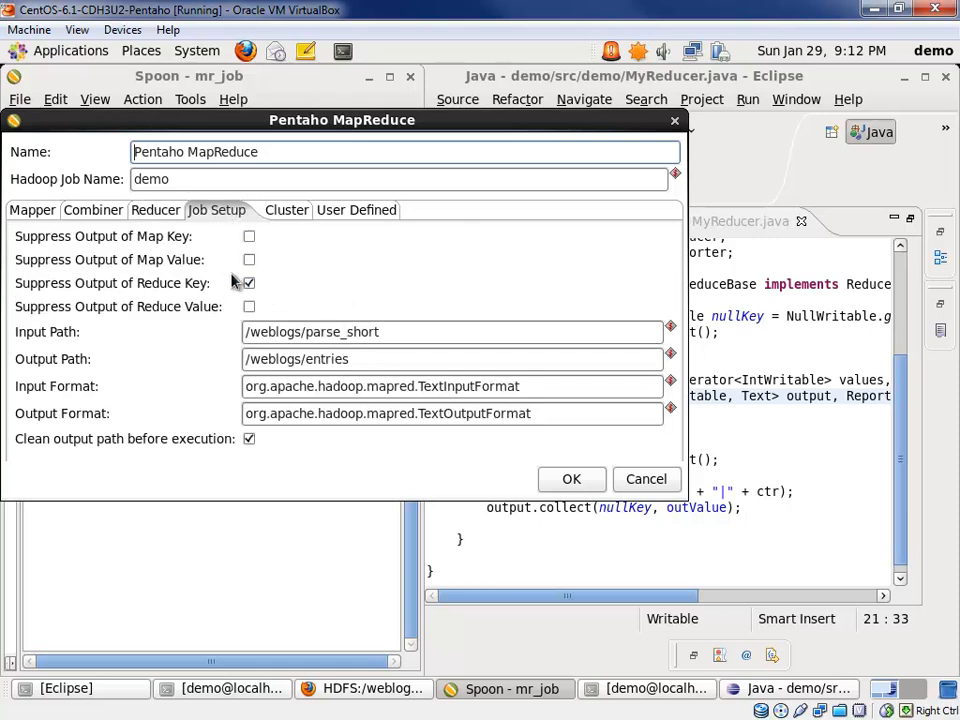
# Highlight output path /weblogs/entries, review the Cloudera localhost 8020/8021 cluster, and cancel unchanged
pyautogui.click(250, 284)
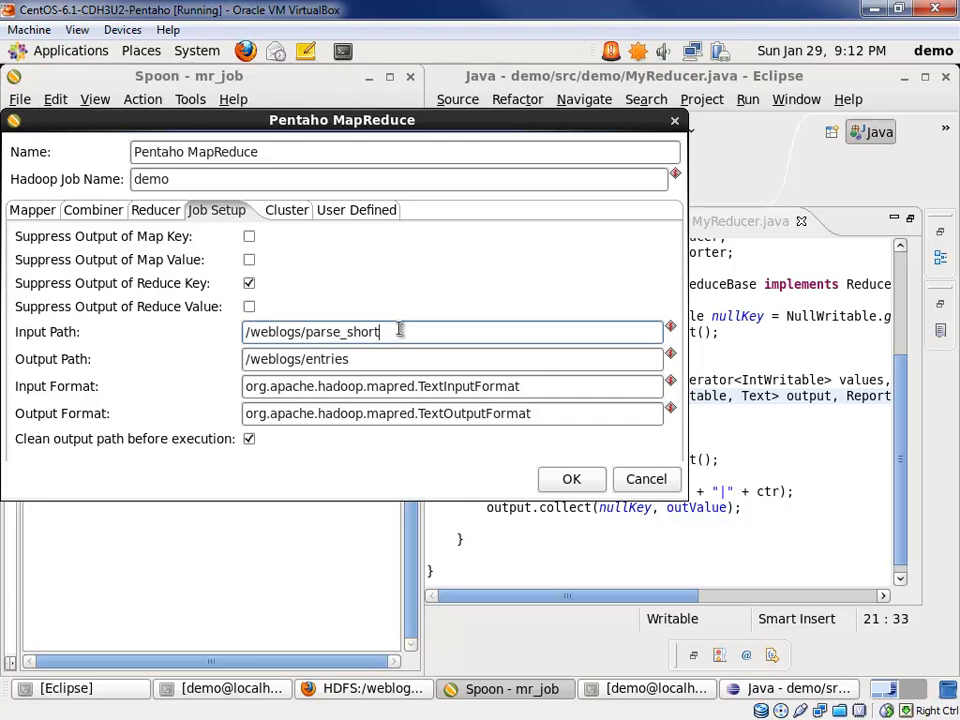
pyautogui.moveTo(398, 412)
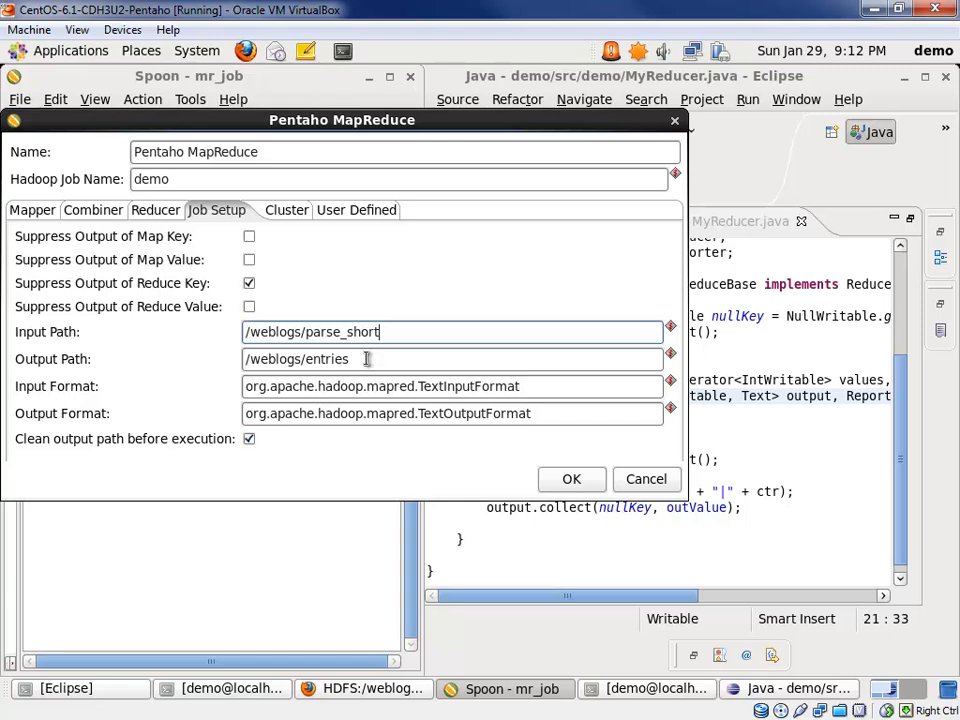
pyautogui.tripleClick(296, 360)
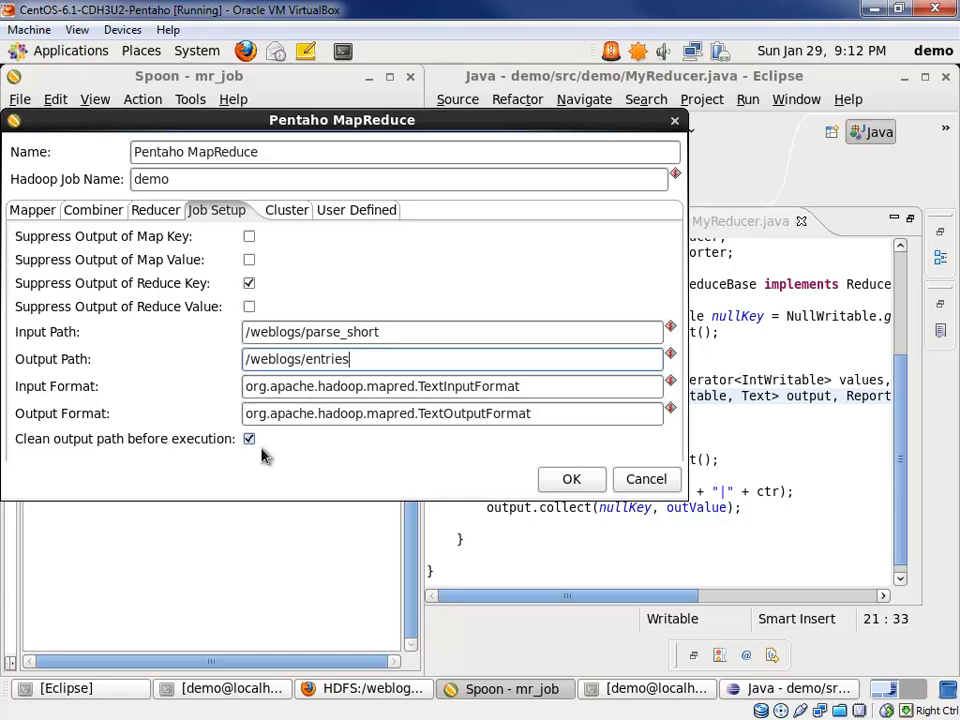
pyautogui.click(276, 210)
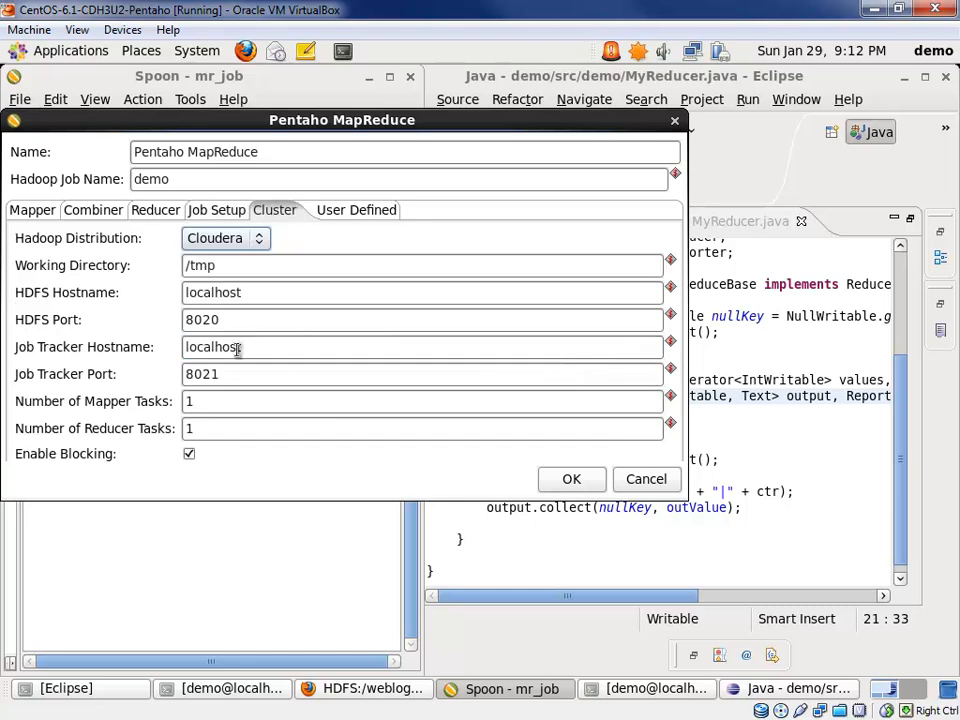
pyautogui.moveTo(646, 478)
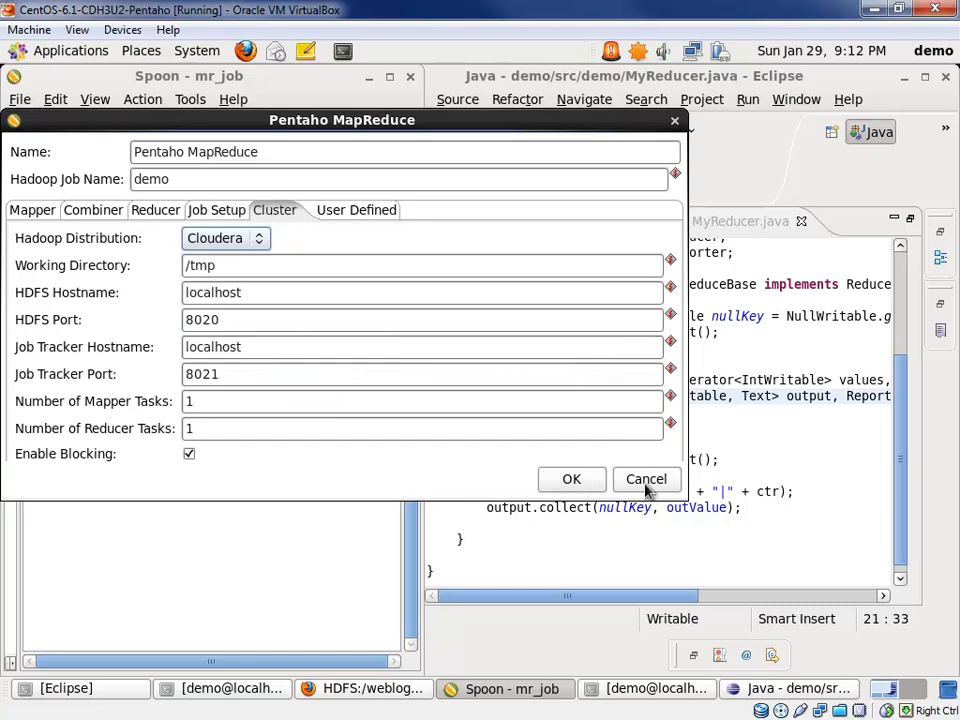
pyautogui.click(646, 480)
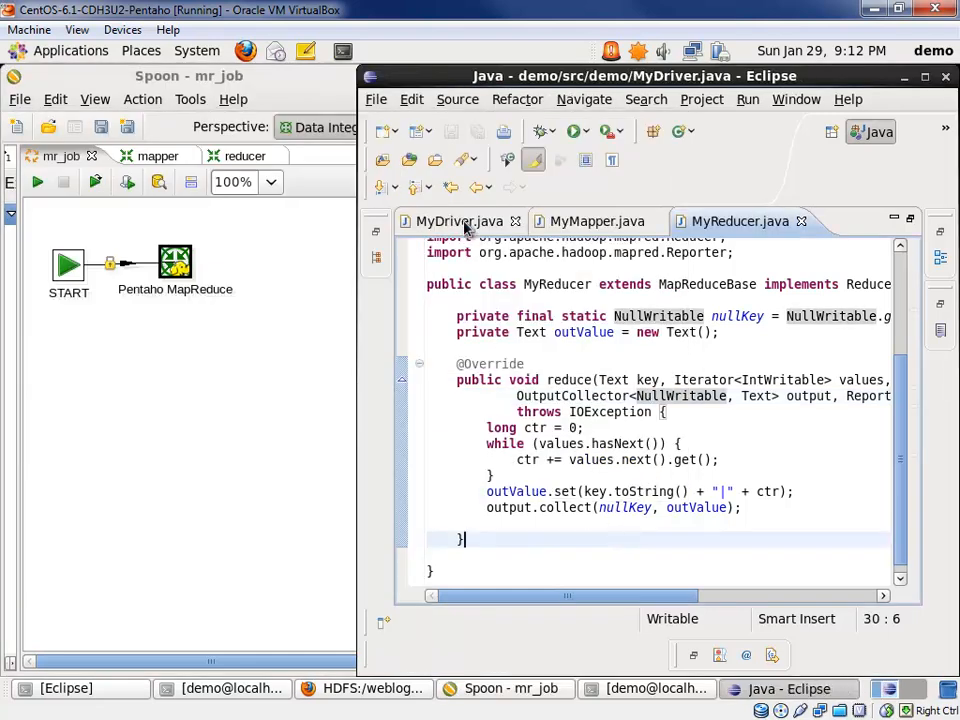
# Show MyDriver.java, highlighting DistributedCache in run and scrolling to the ToolRunner main method
pyautogui.click(460, 220)
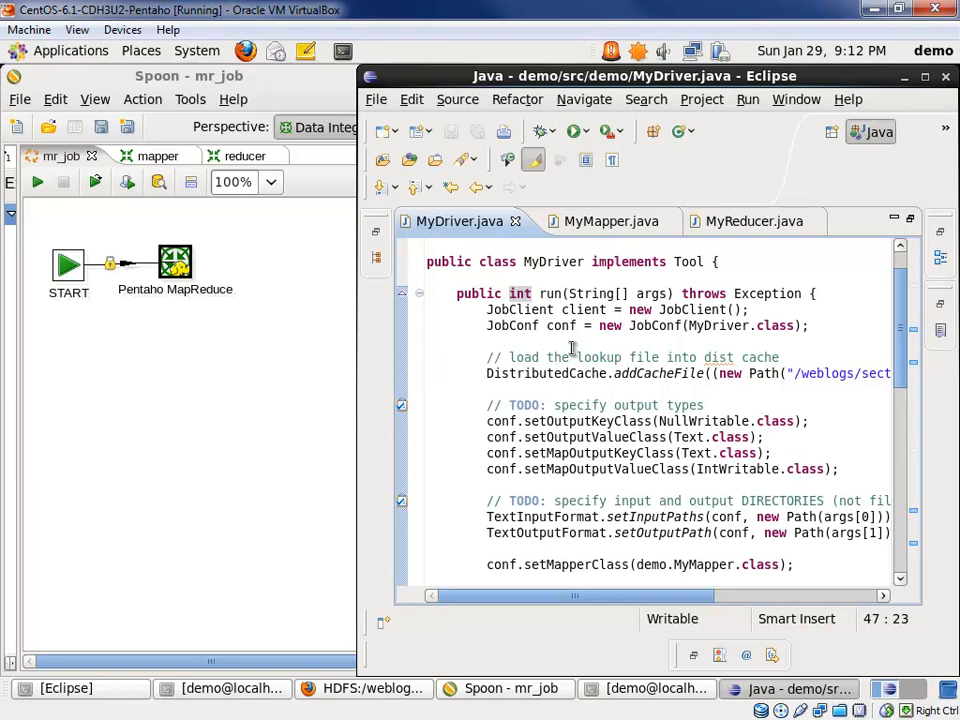
pyautogui.doubleClick(546, 374)
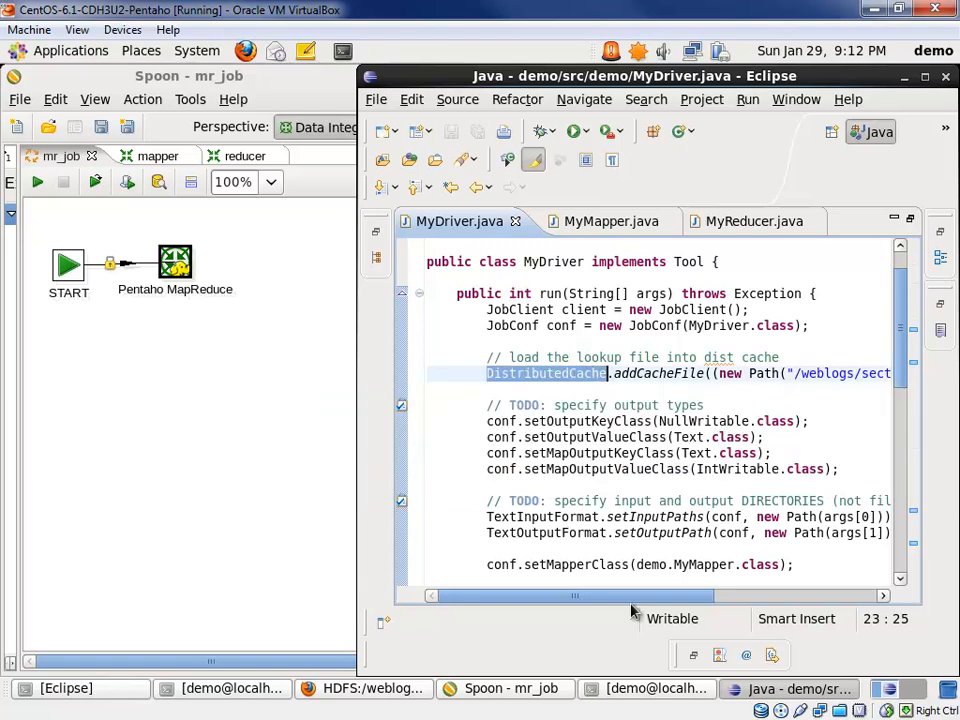
pyautogui.hscroll(3)
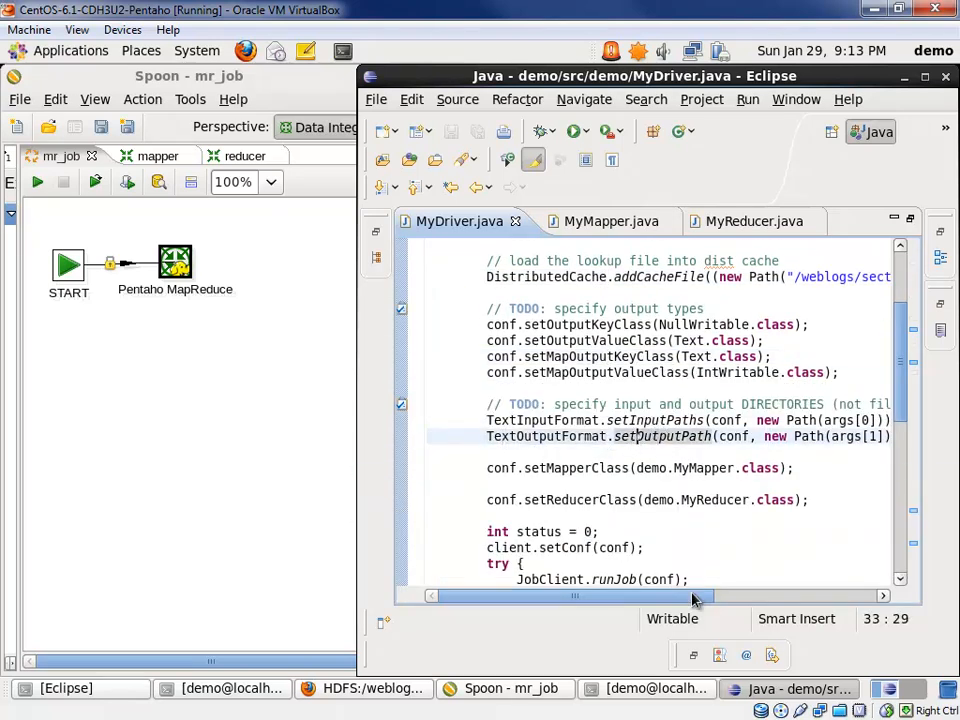
pyautogui.hscroll(3)
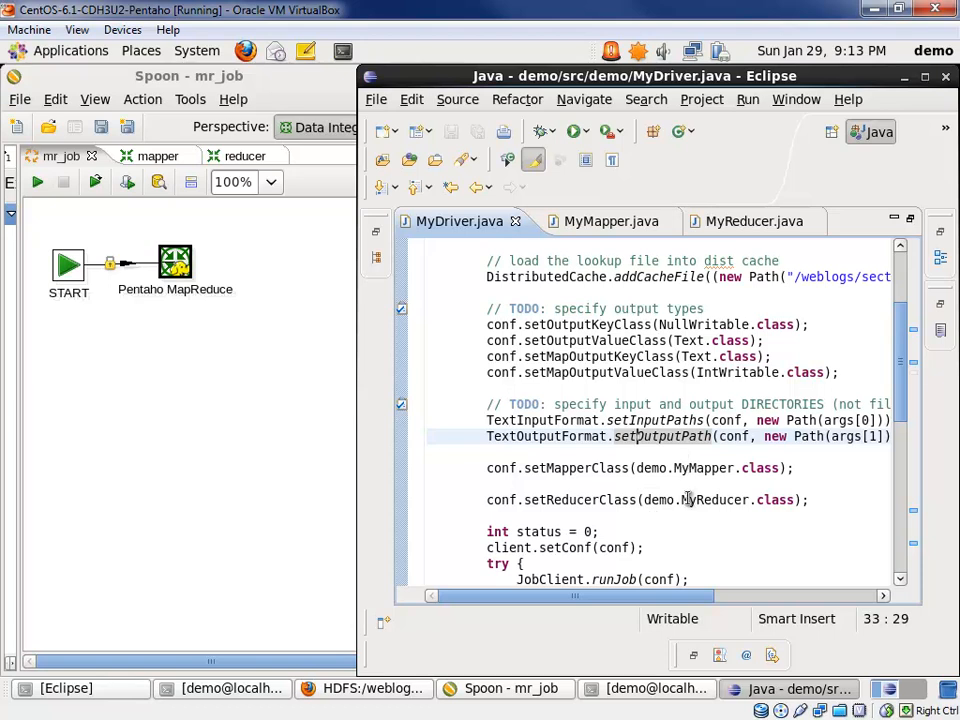
pyautogui.scroll(-3)
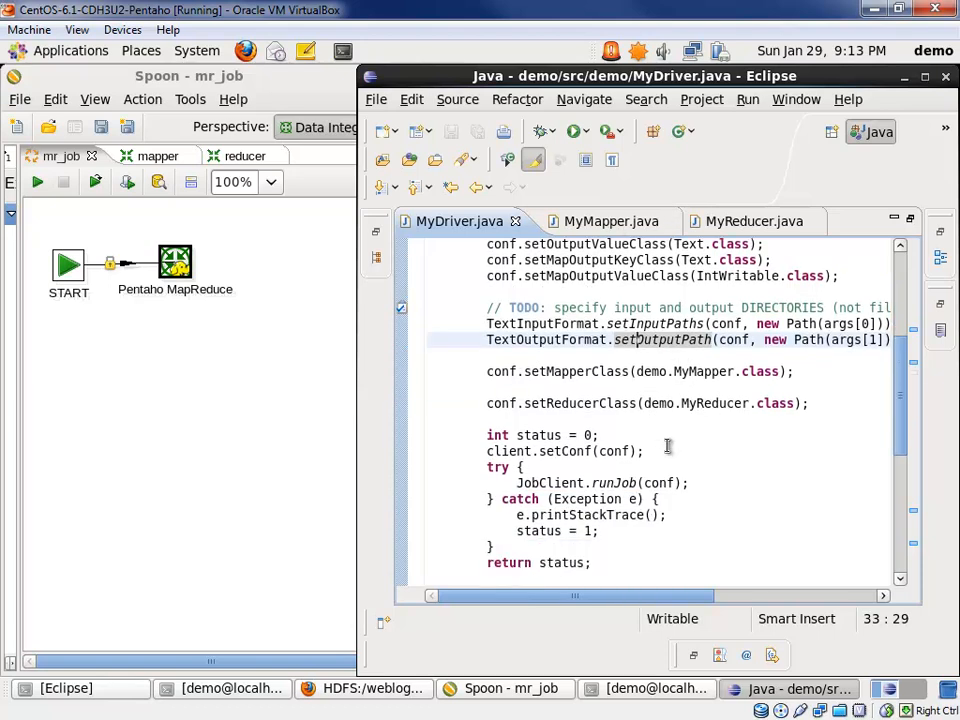
pyautogui.scroll(-3)
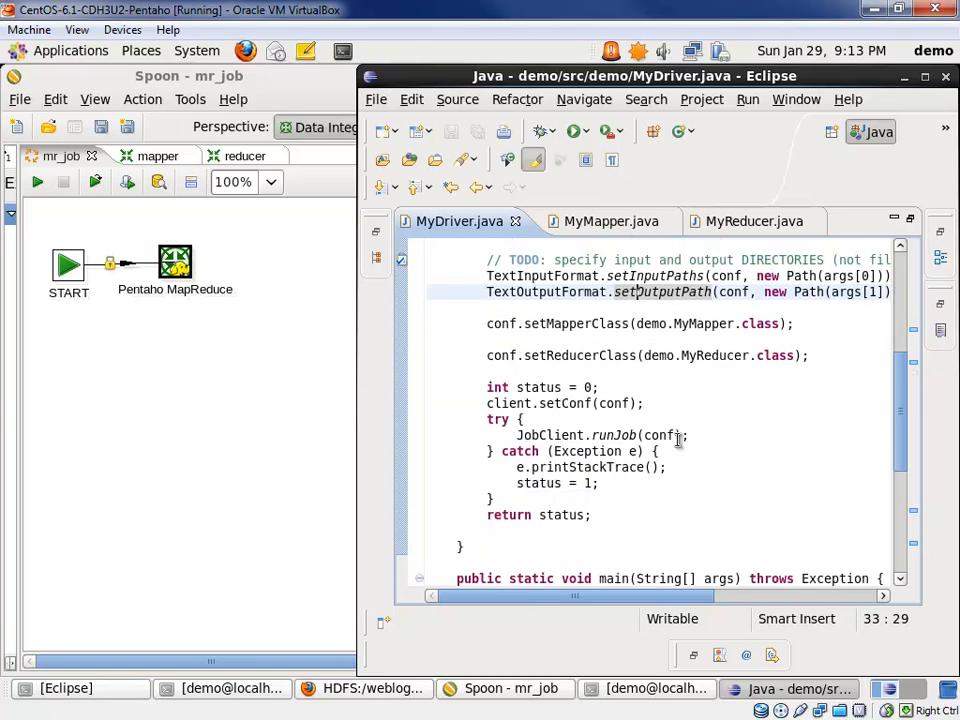
pyautogui.scroll(-3)
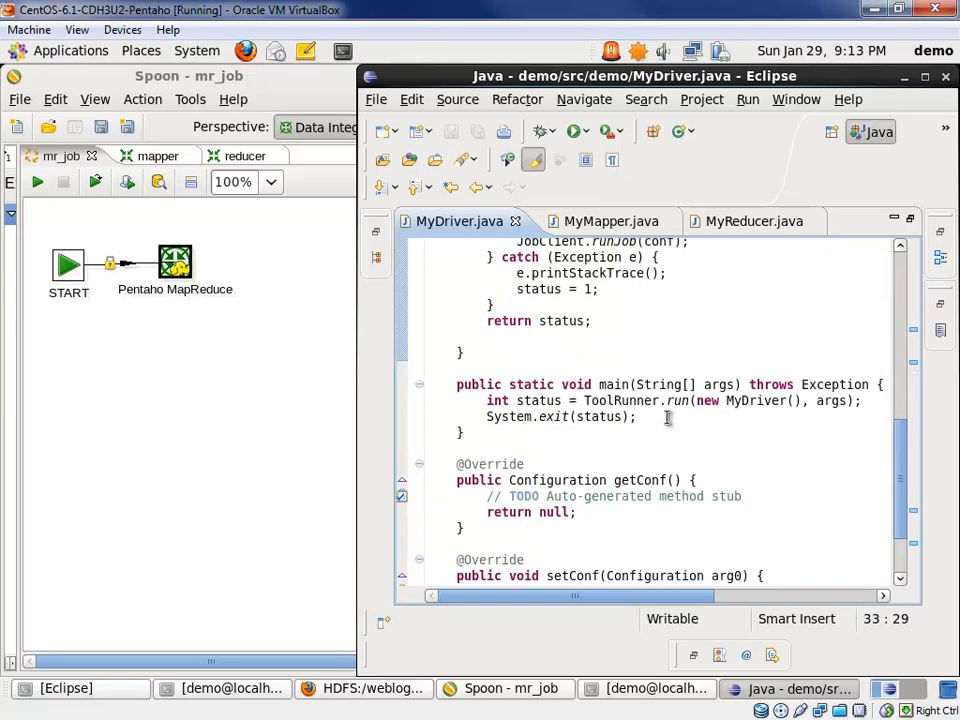
pyautogui.moveTo(596, 374)
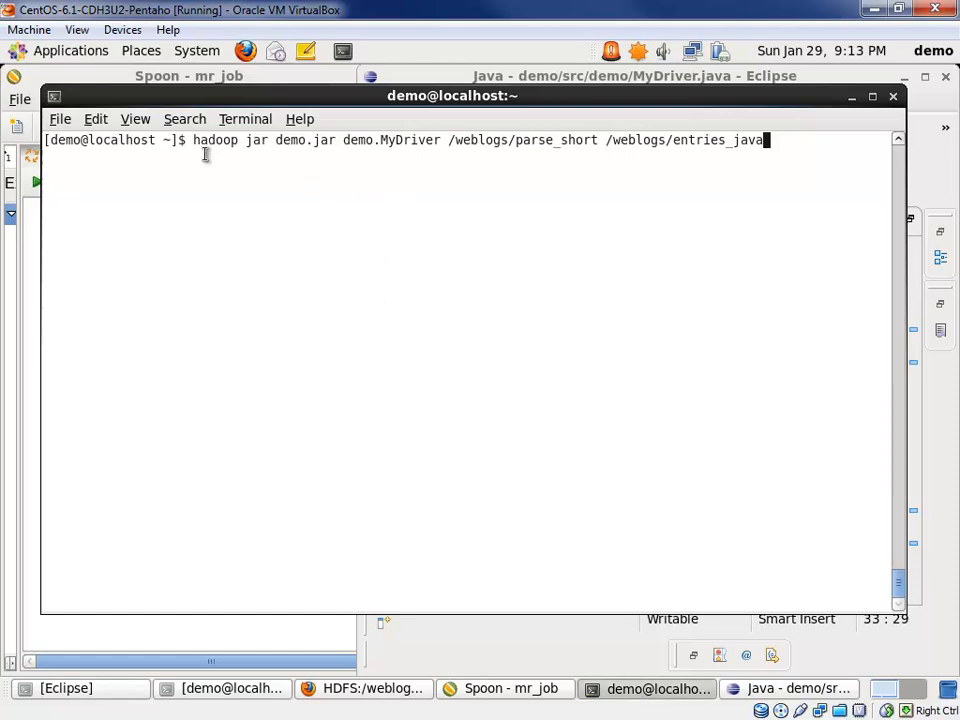
pyautogui.moveTo(324, 160)
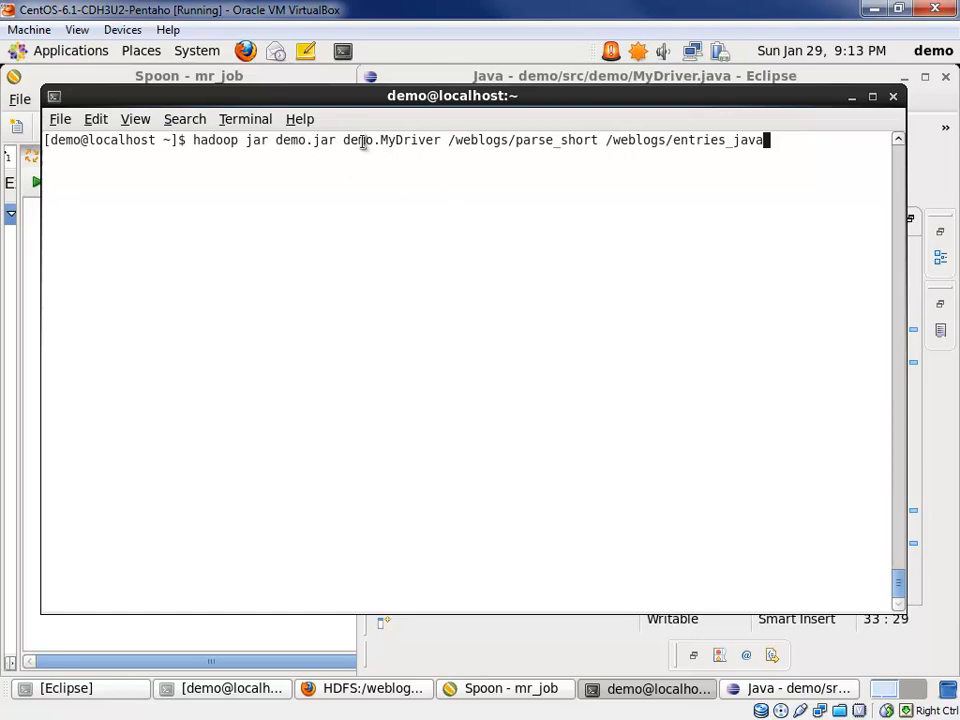
pyautogui.moveTo(356, 276)
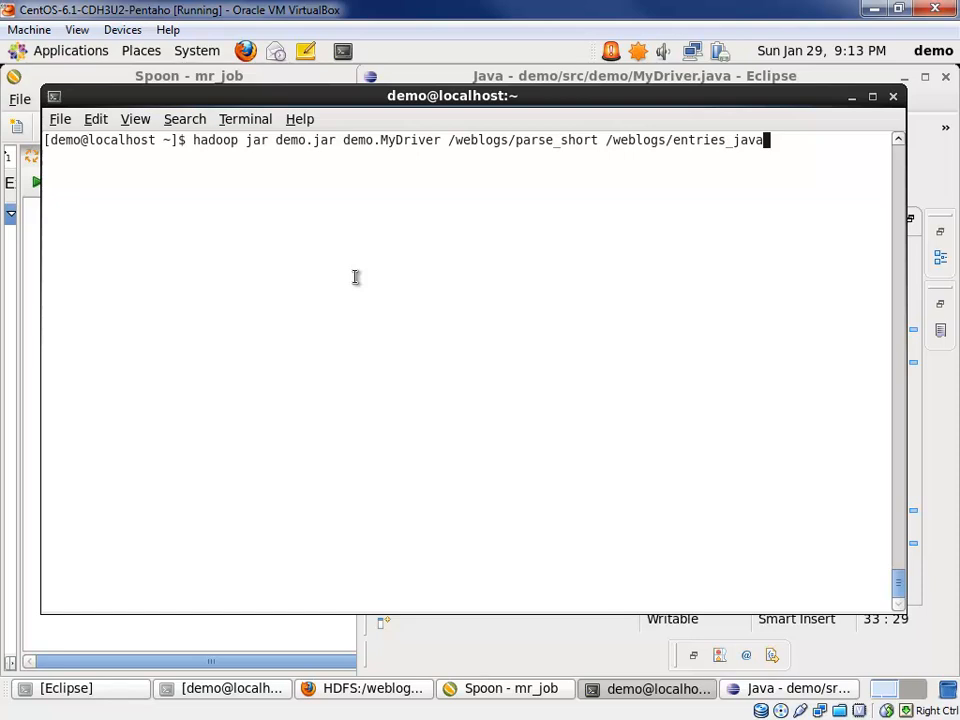
pyautogui.moveTo(370, 300)
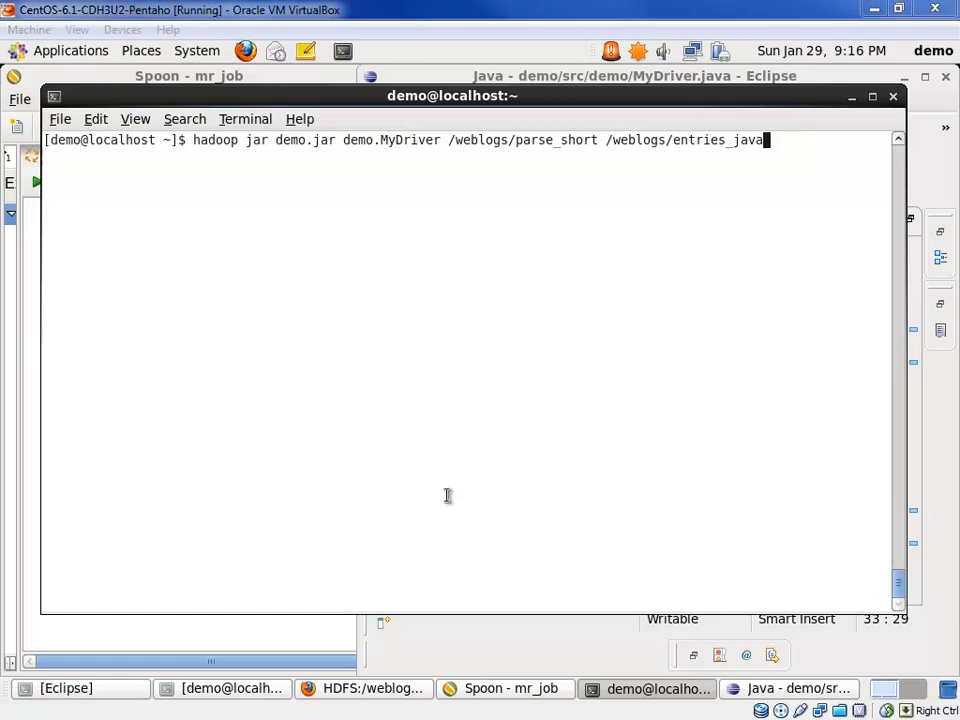
pyautogui.moveTo(892, 96)
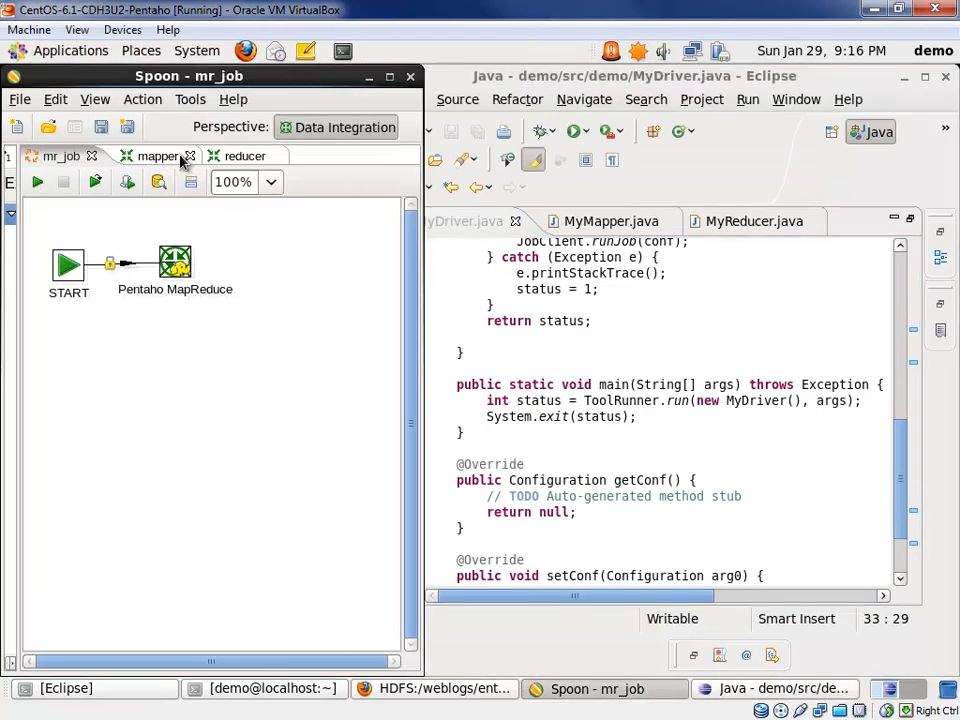
# Bring the mapper transformation back in front in Spoon beside the MyDriver.java source
pyautogui.click(156, 156)
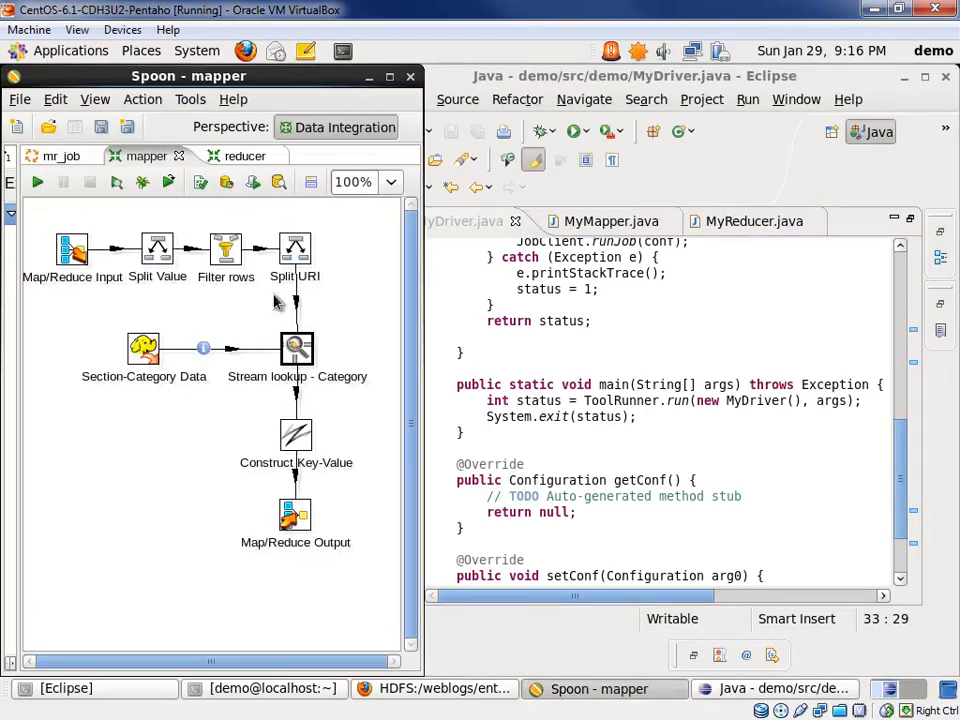